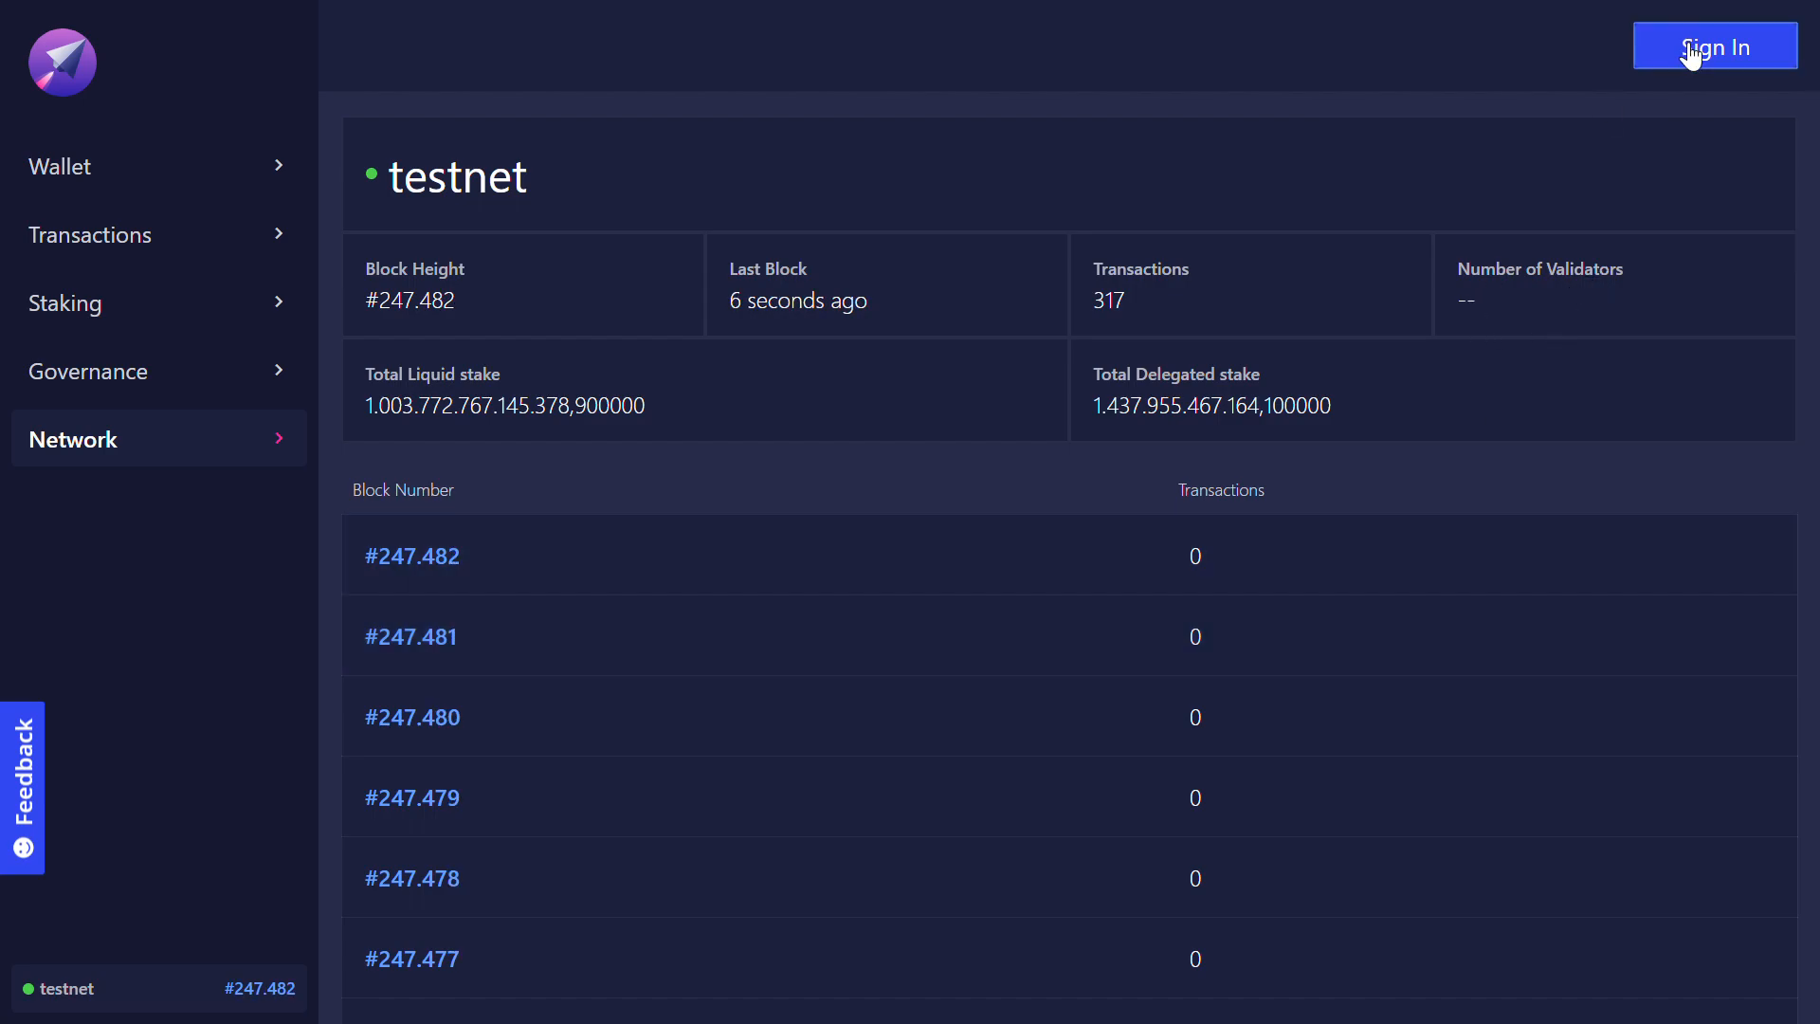
Sign in to the testnet wallet using the Ledger Nano S option.
click(1715, 46)
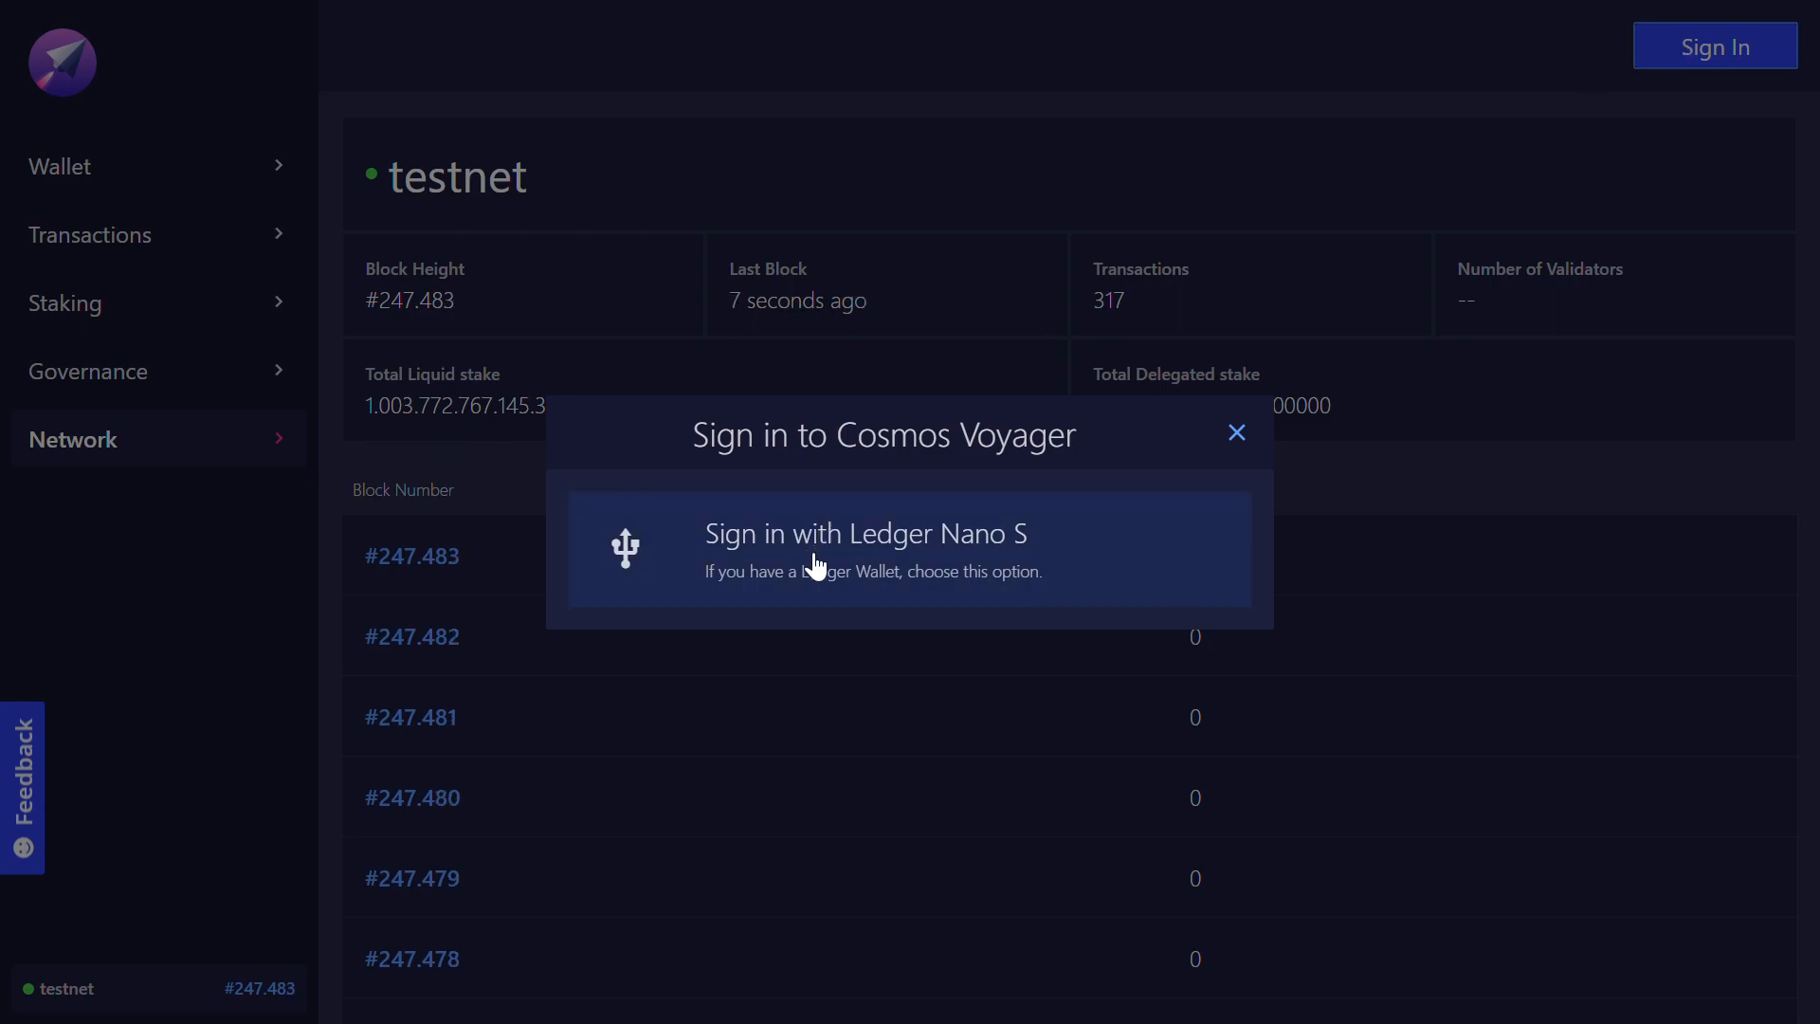
click(865, 548)
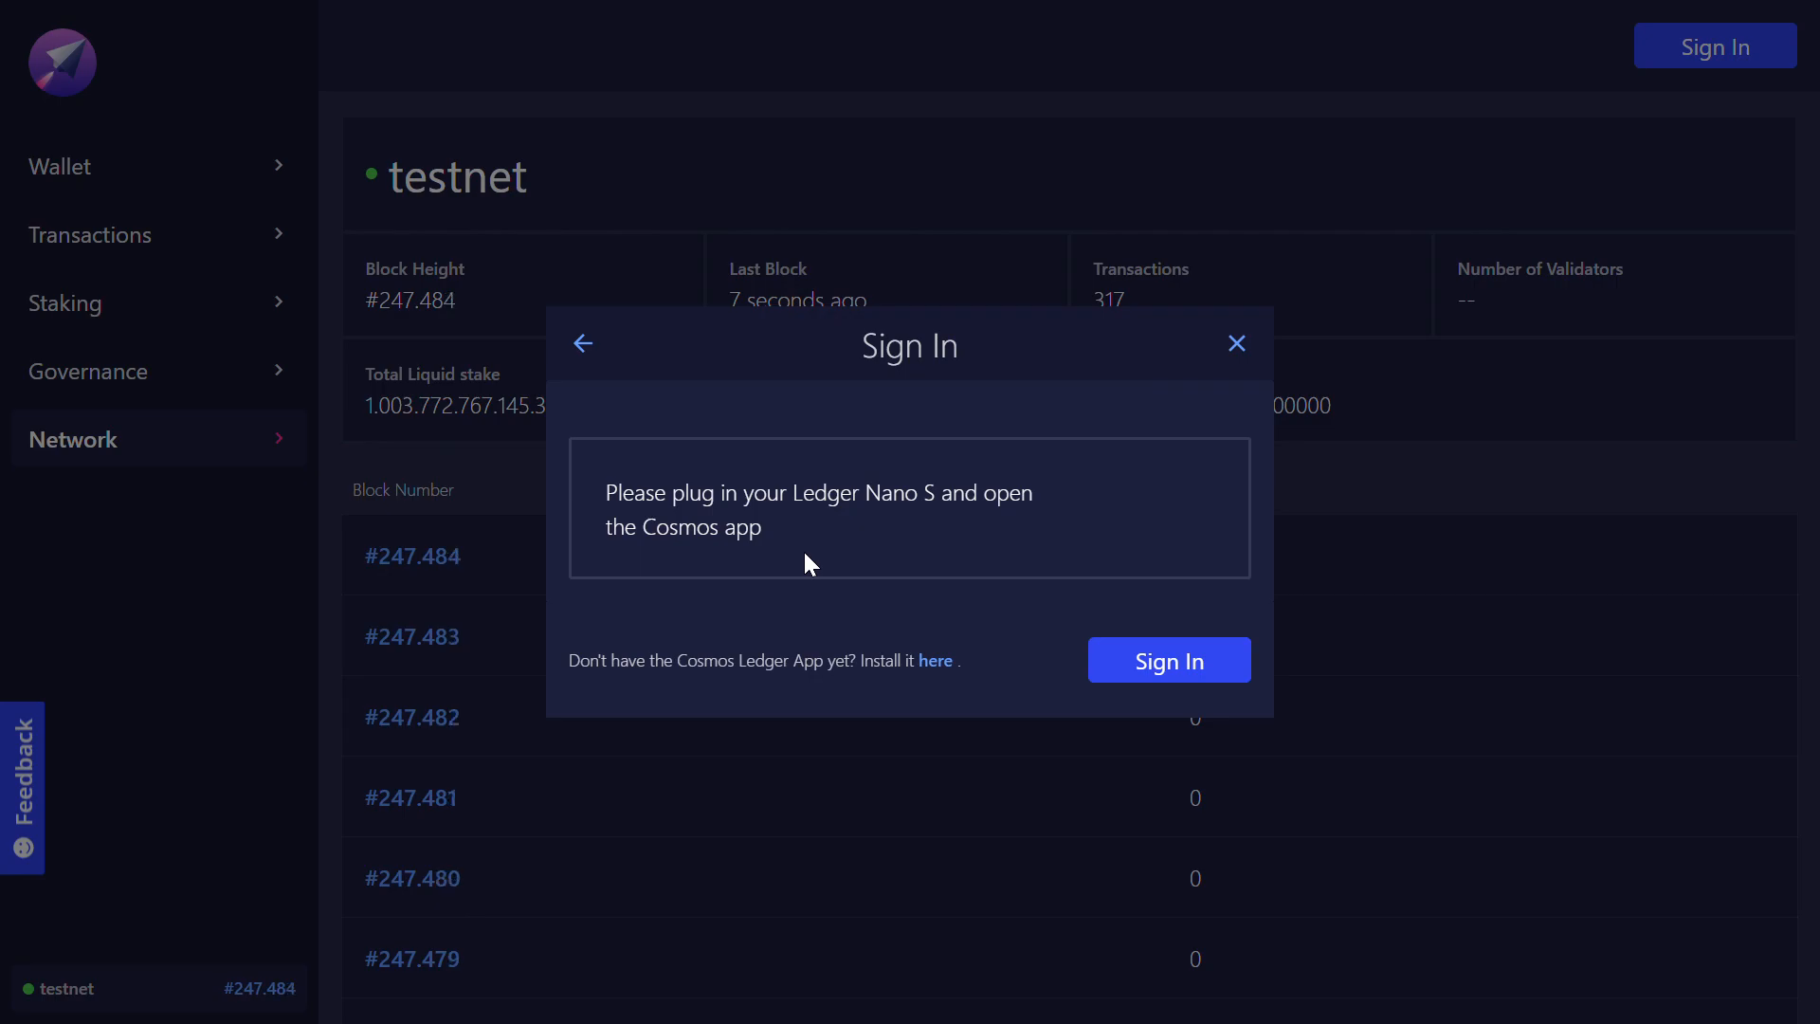
mouse_move(838, 560)
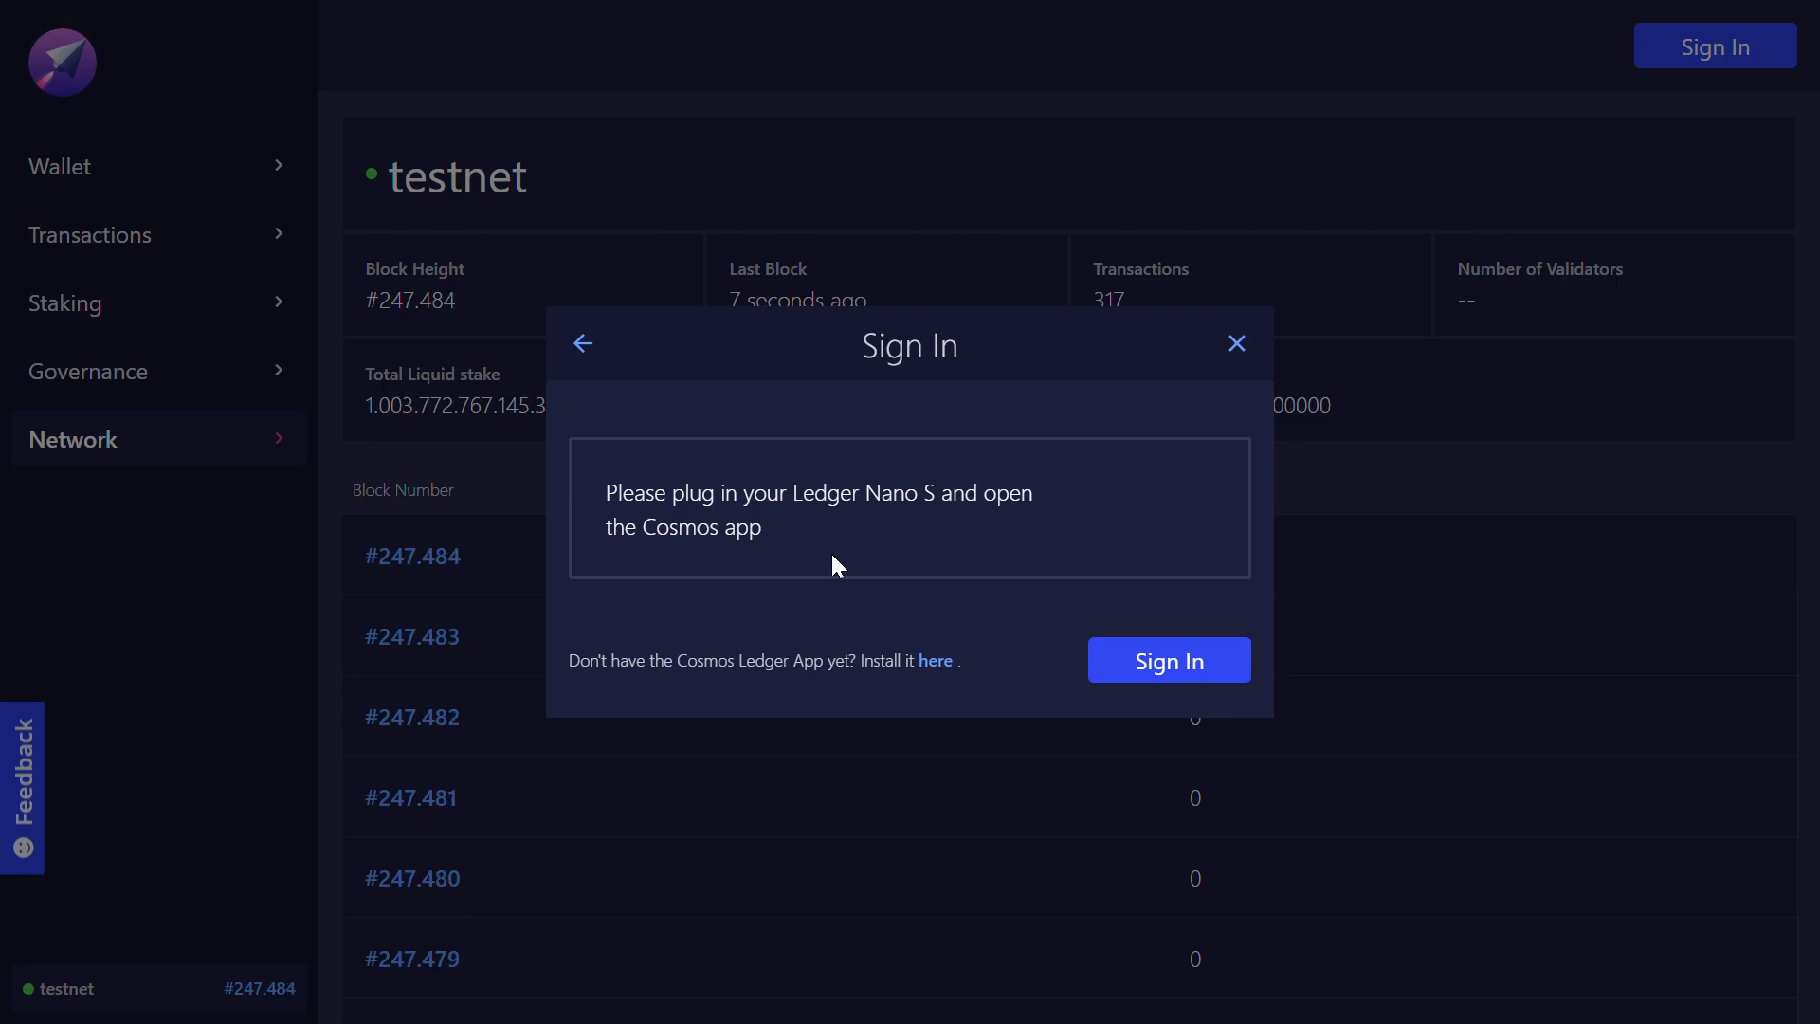
mouse_move(1169, 660)
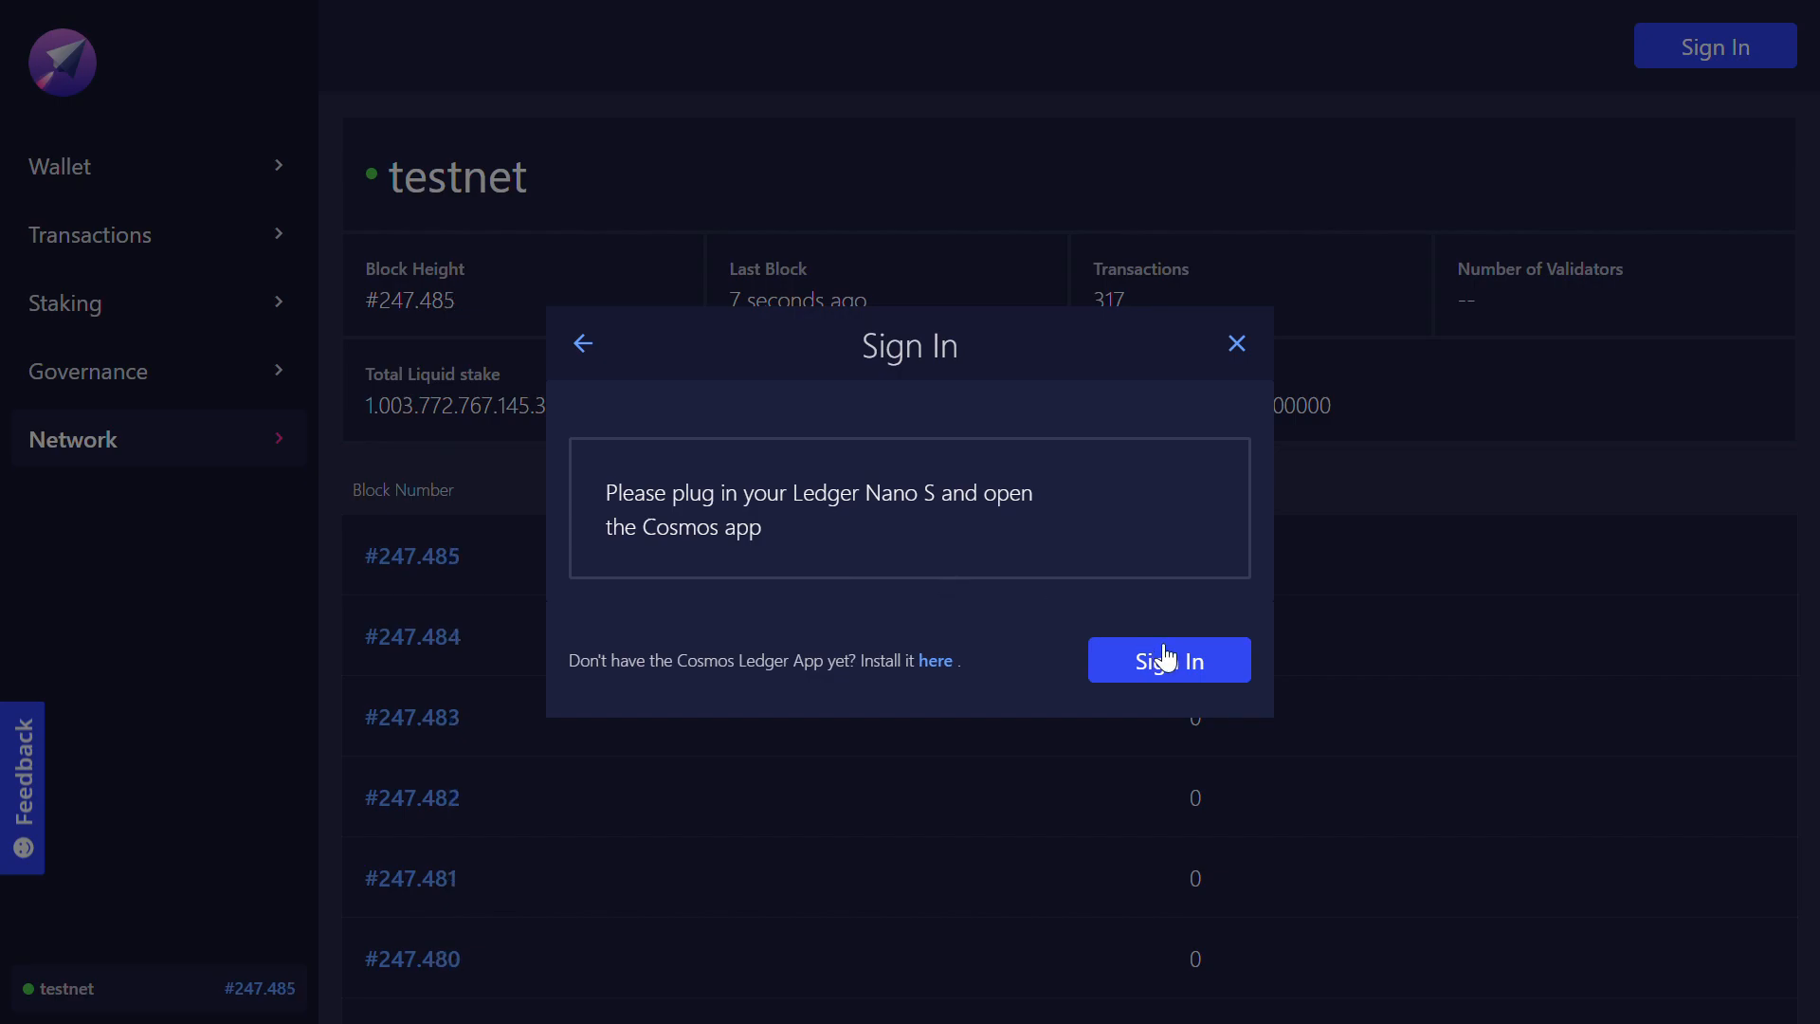
click(1169, 660)
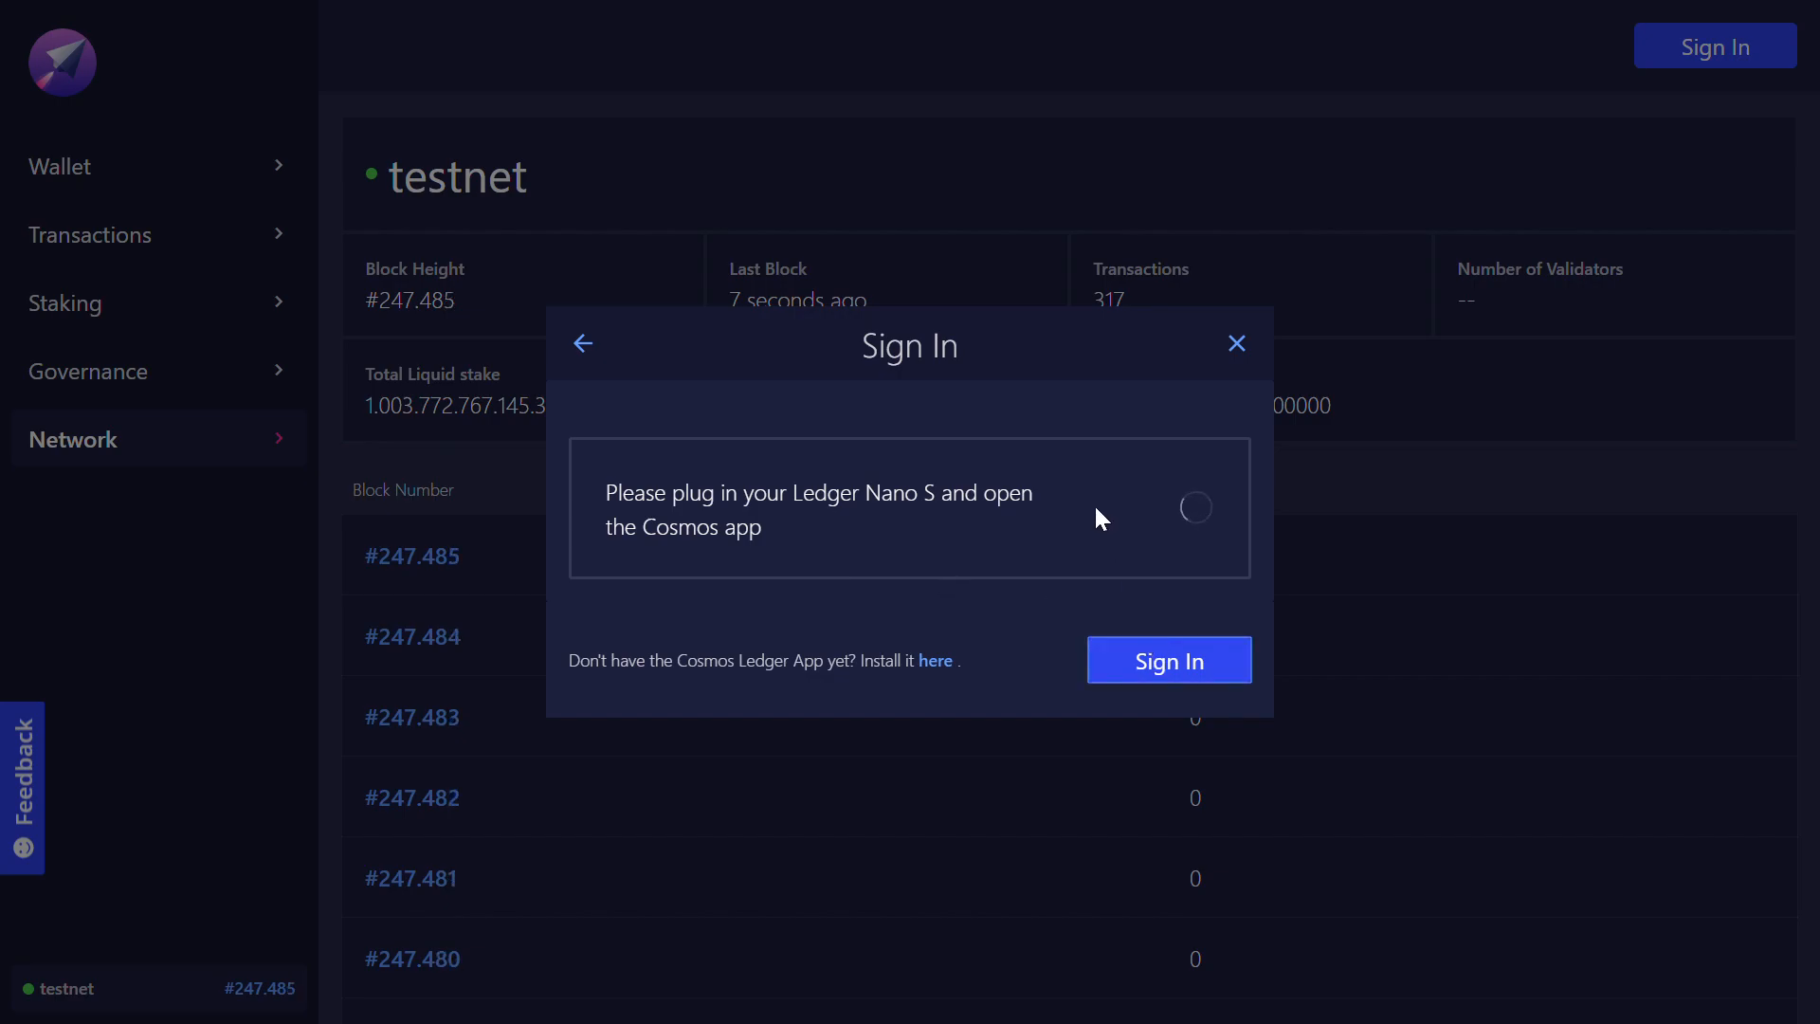
click(1168, 660)
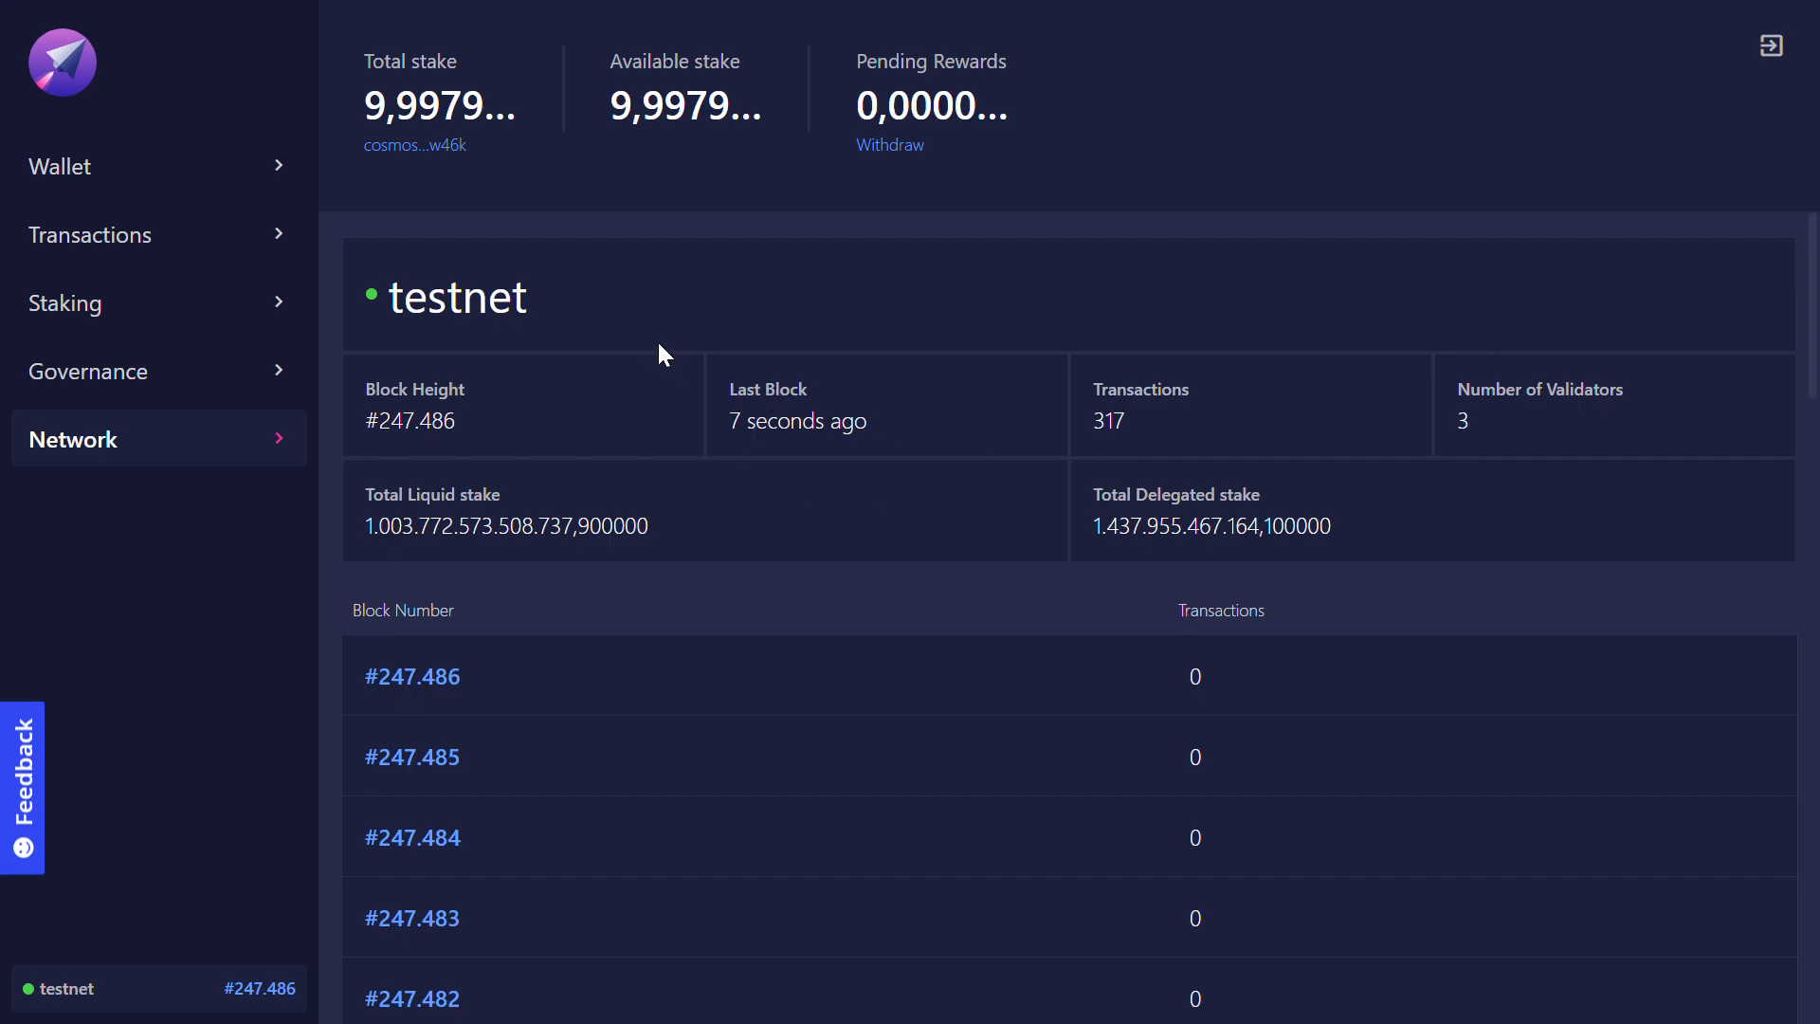
Open the main_account validator's detail page from the Staking validators list.
click(67, 303)
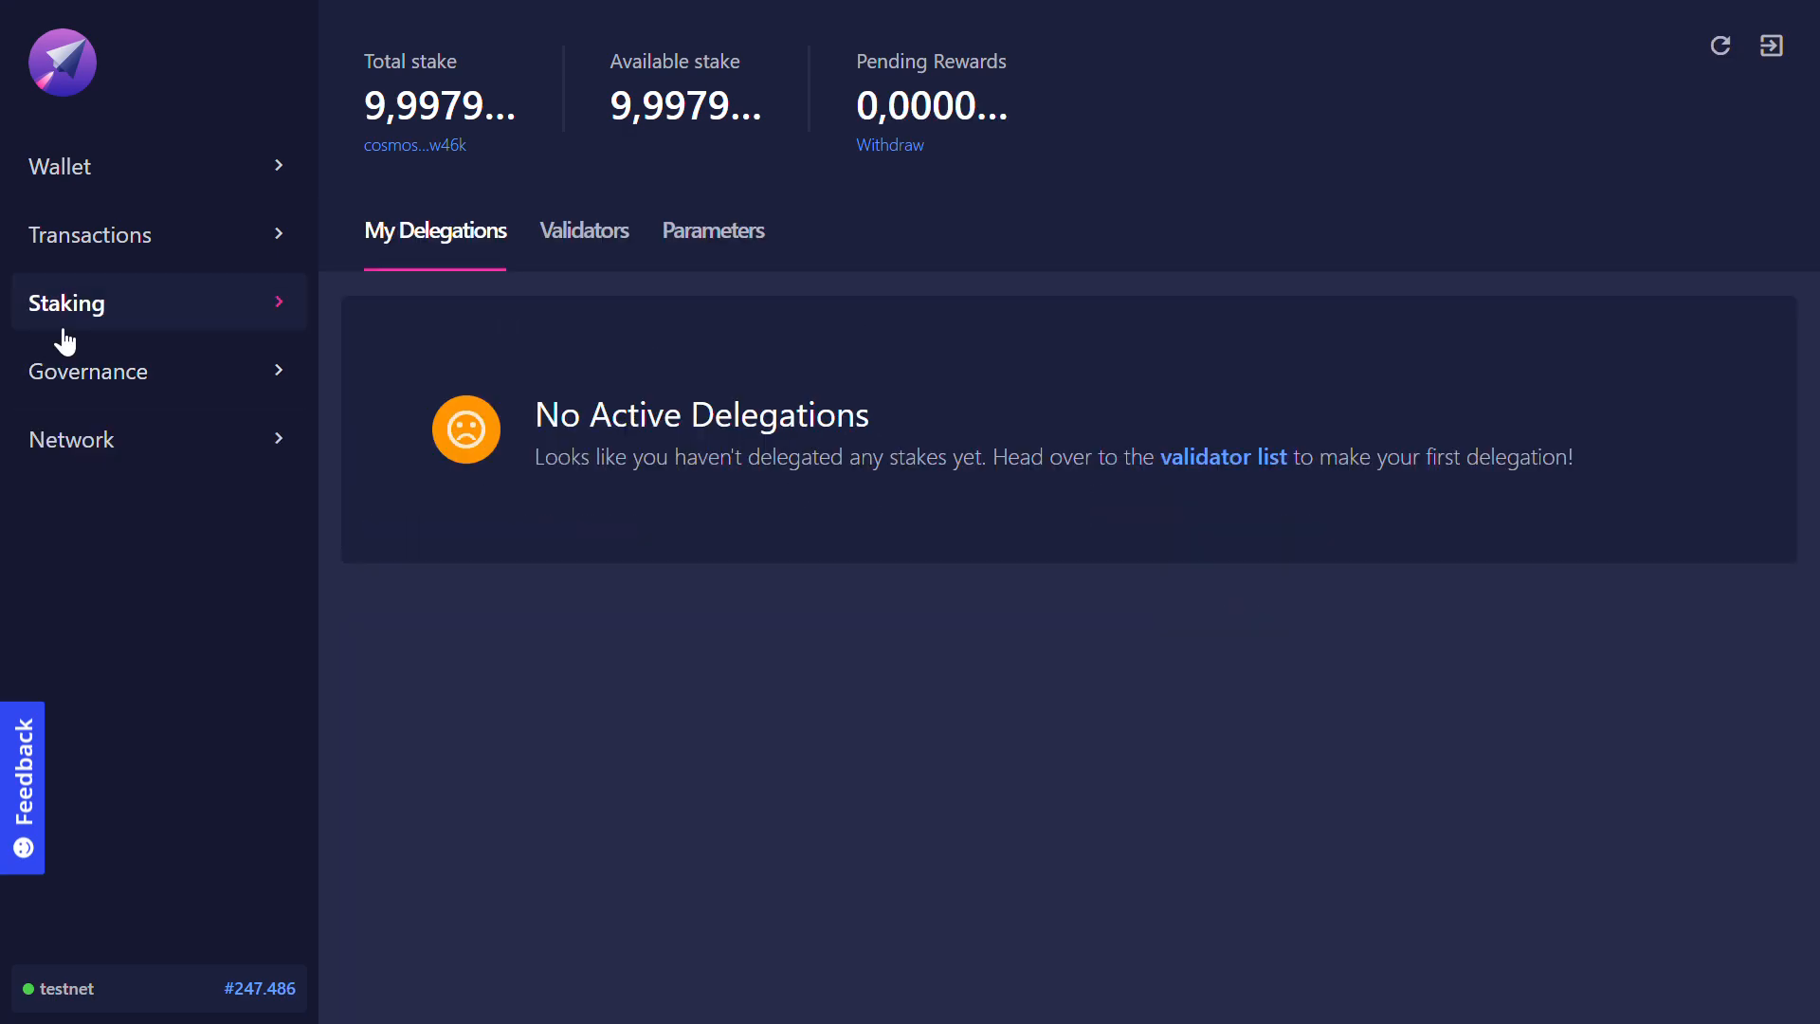
mouse_move(790, 455)
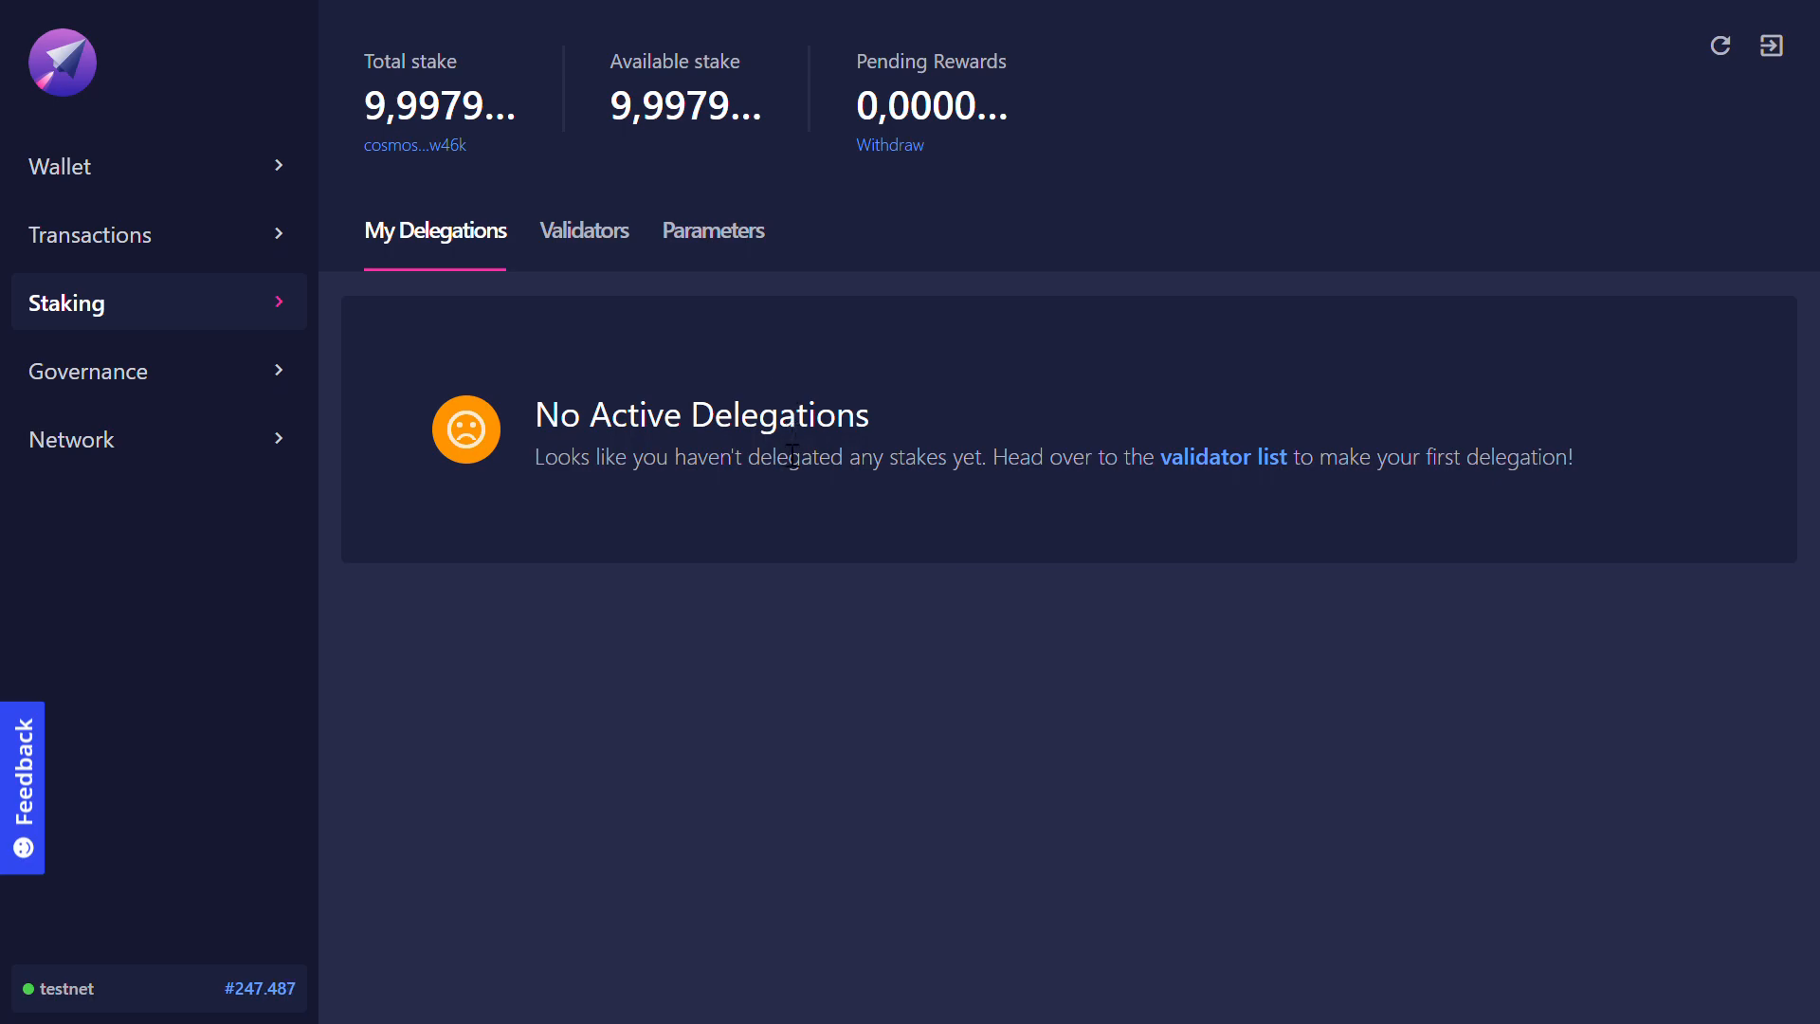
click(583, 230)
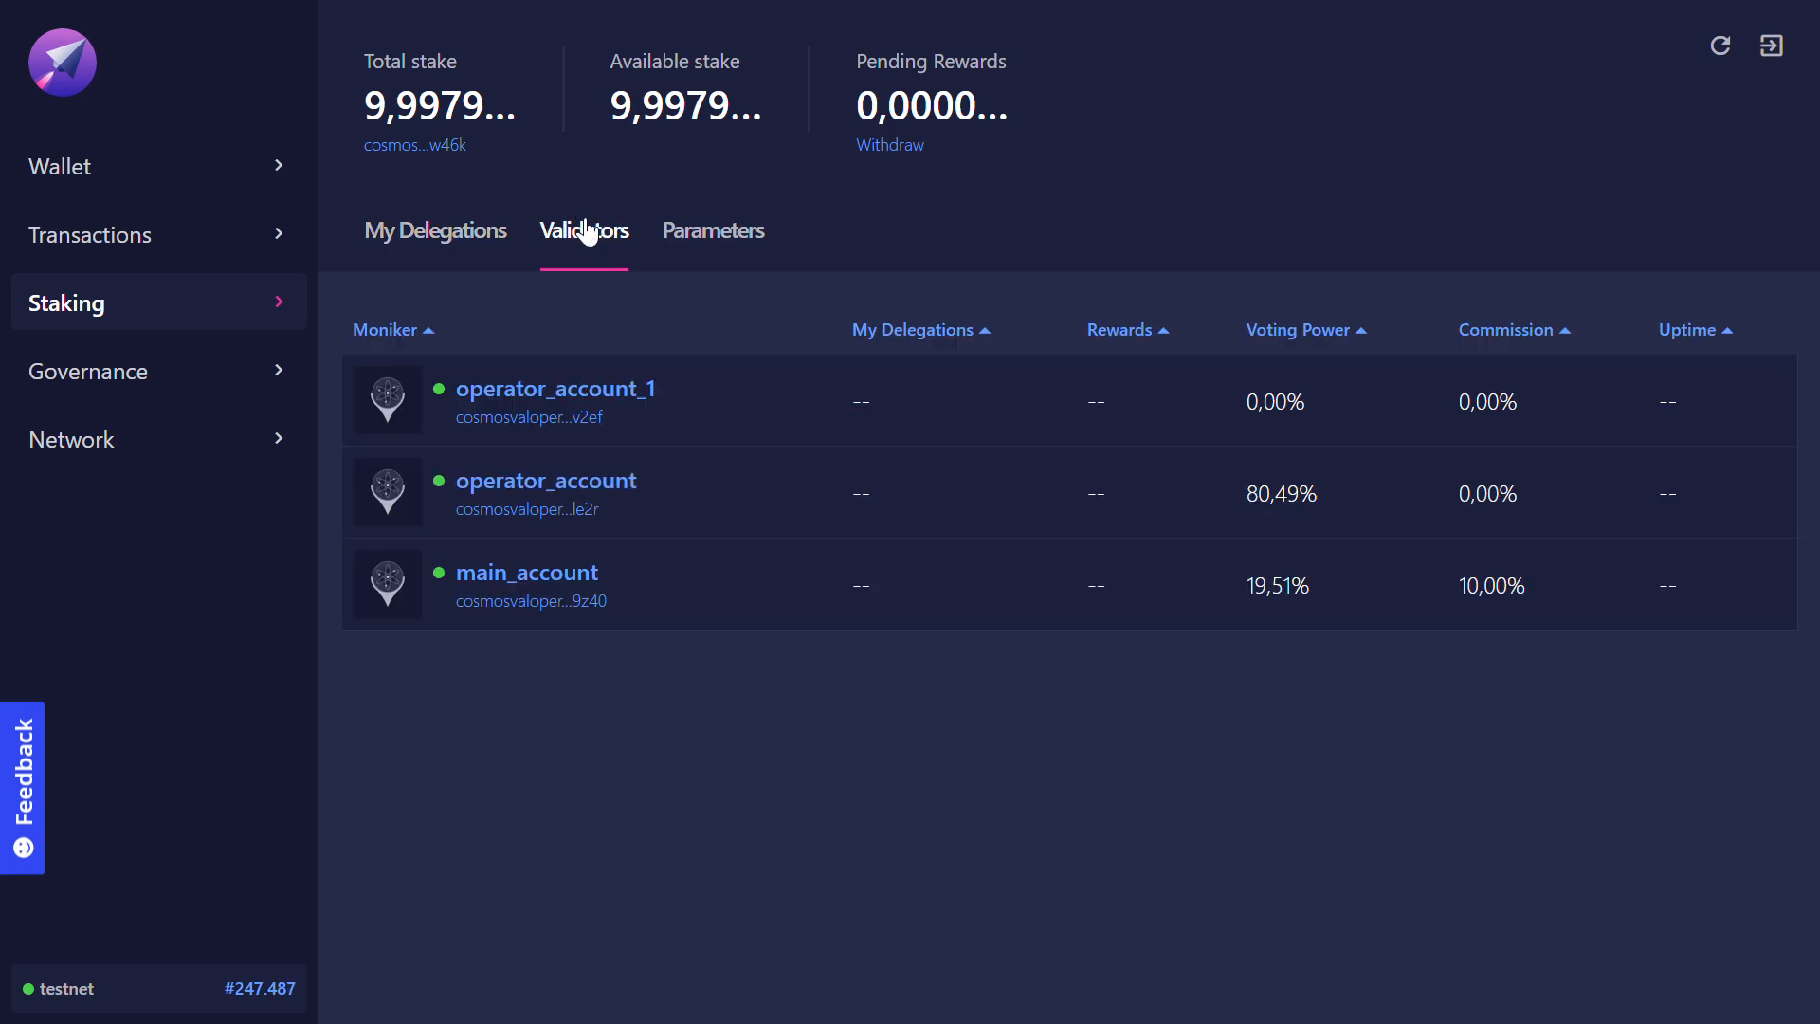
mouse_move(629, 311)
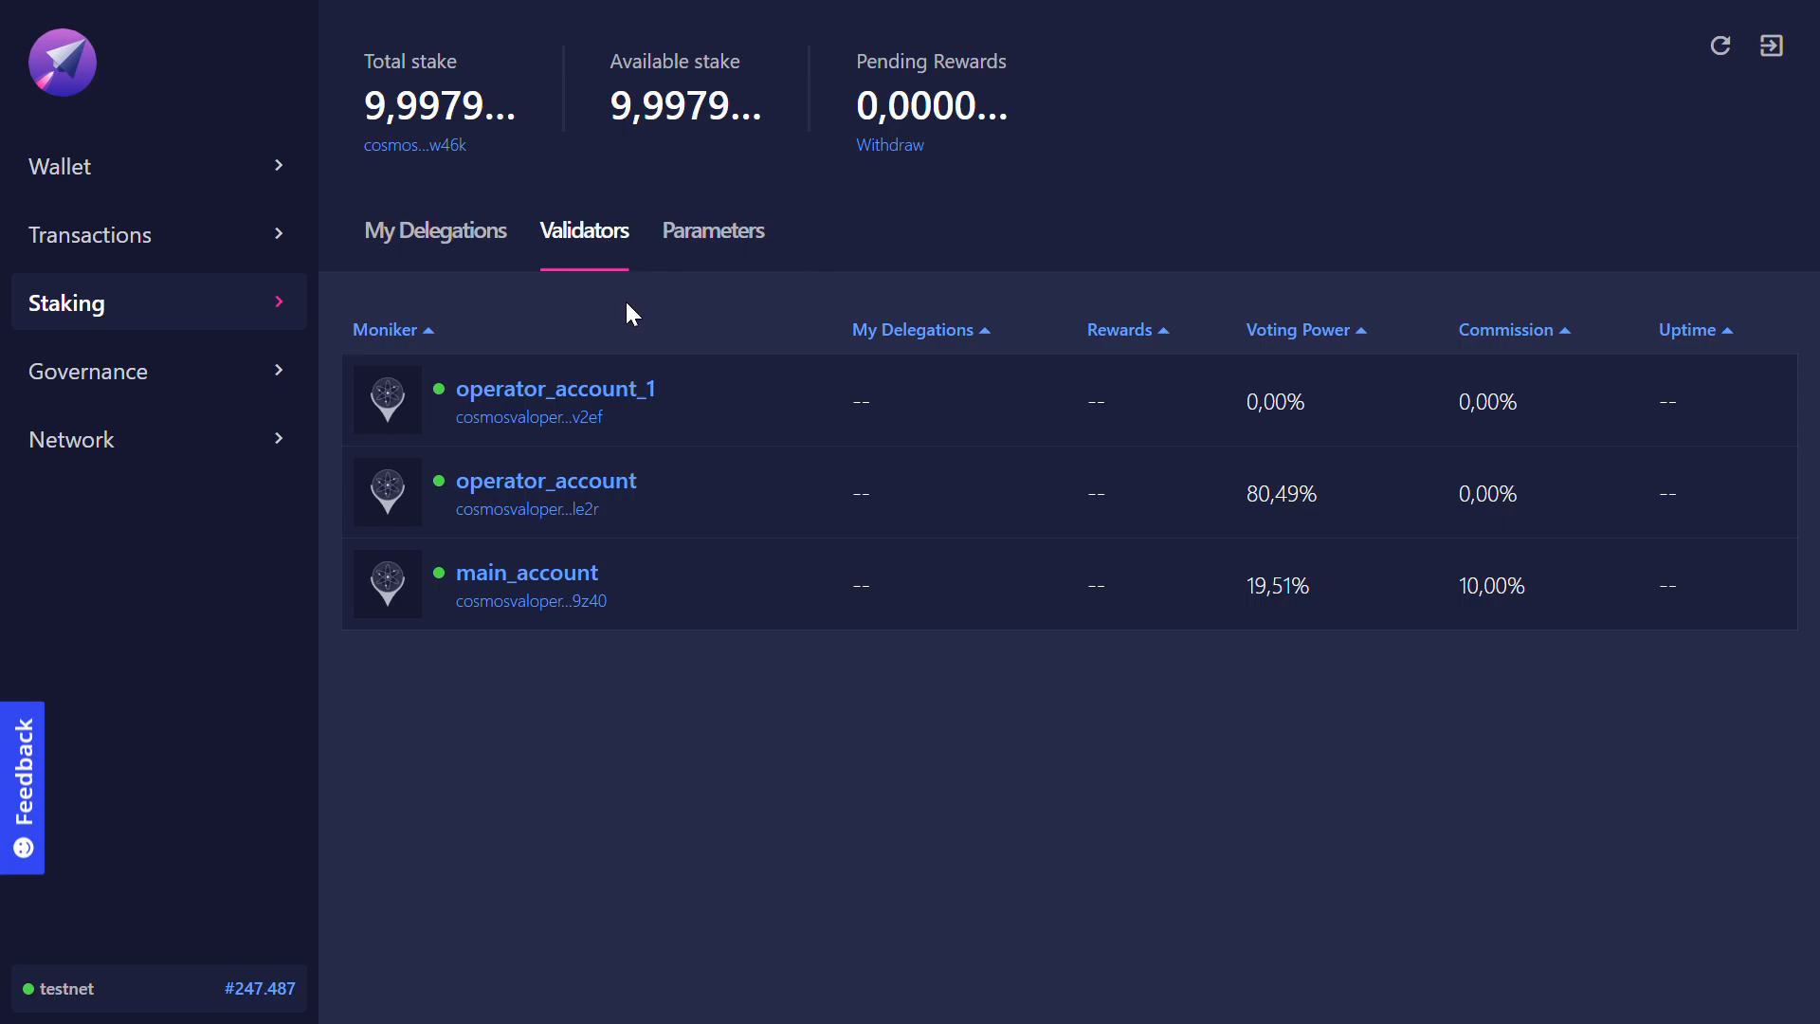
mouse_move(547, 574)
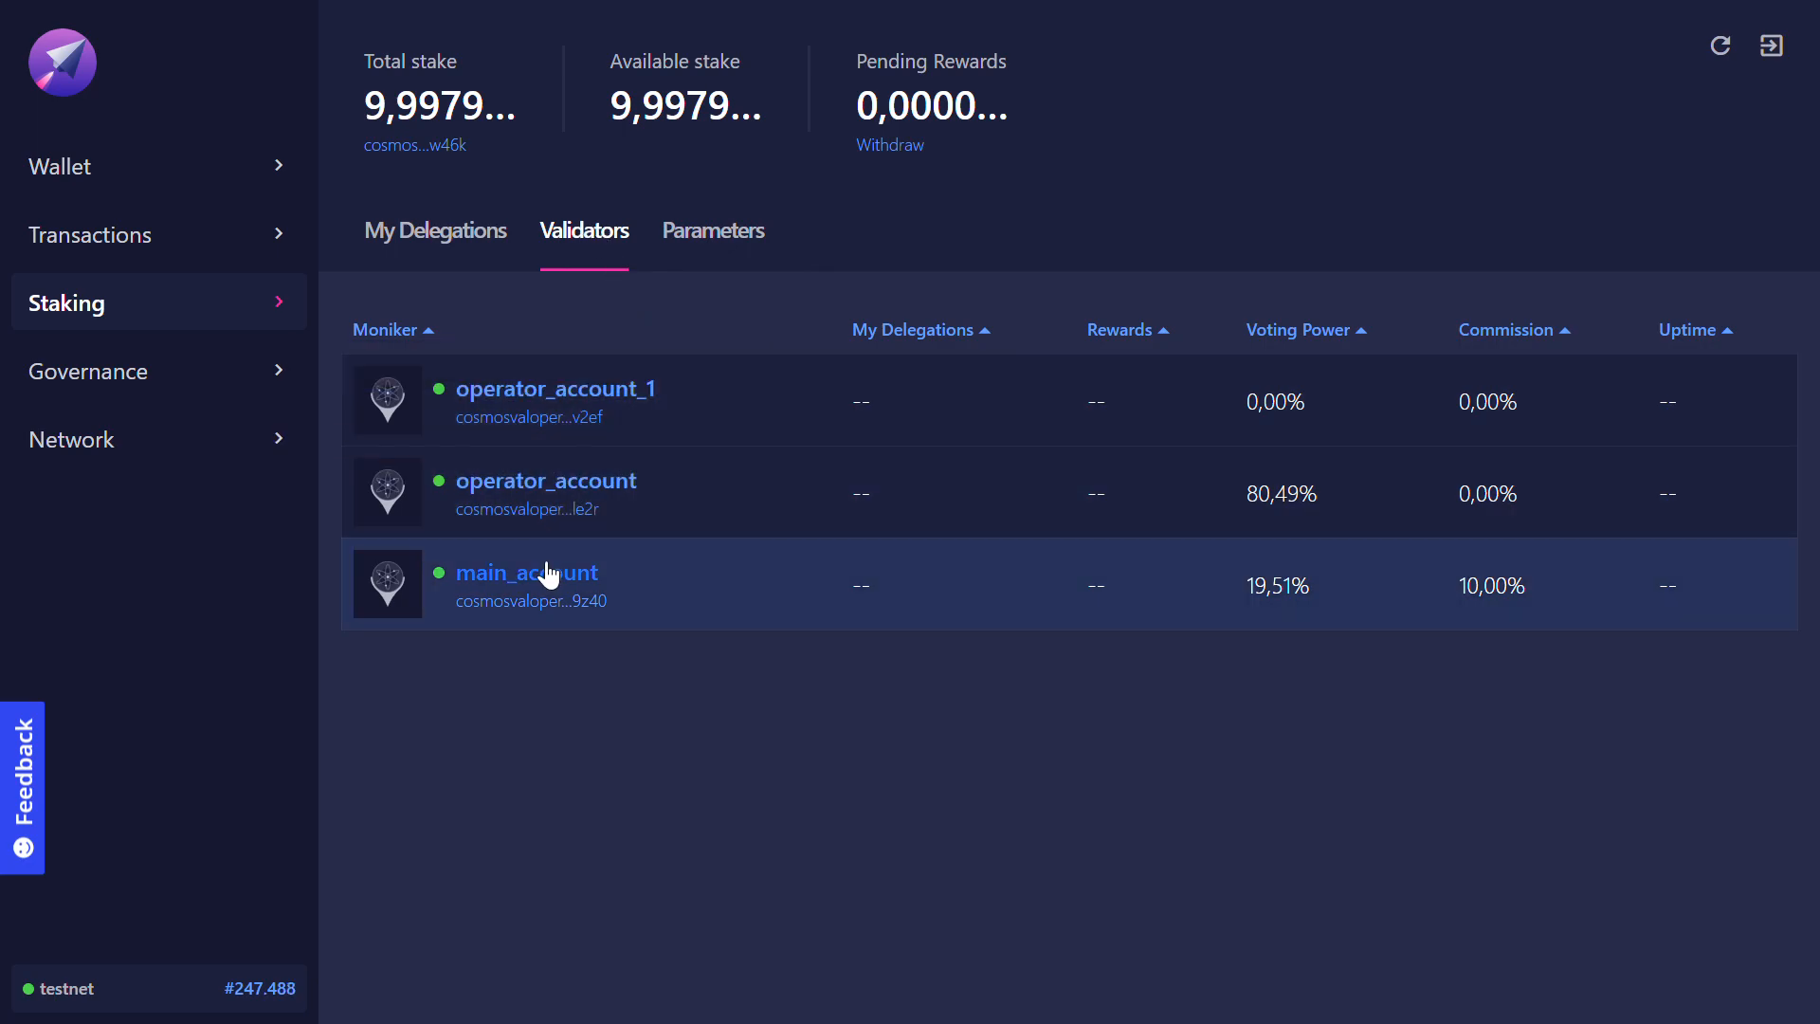
click(526, 572)
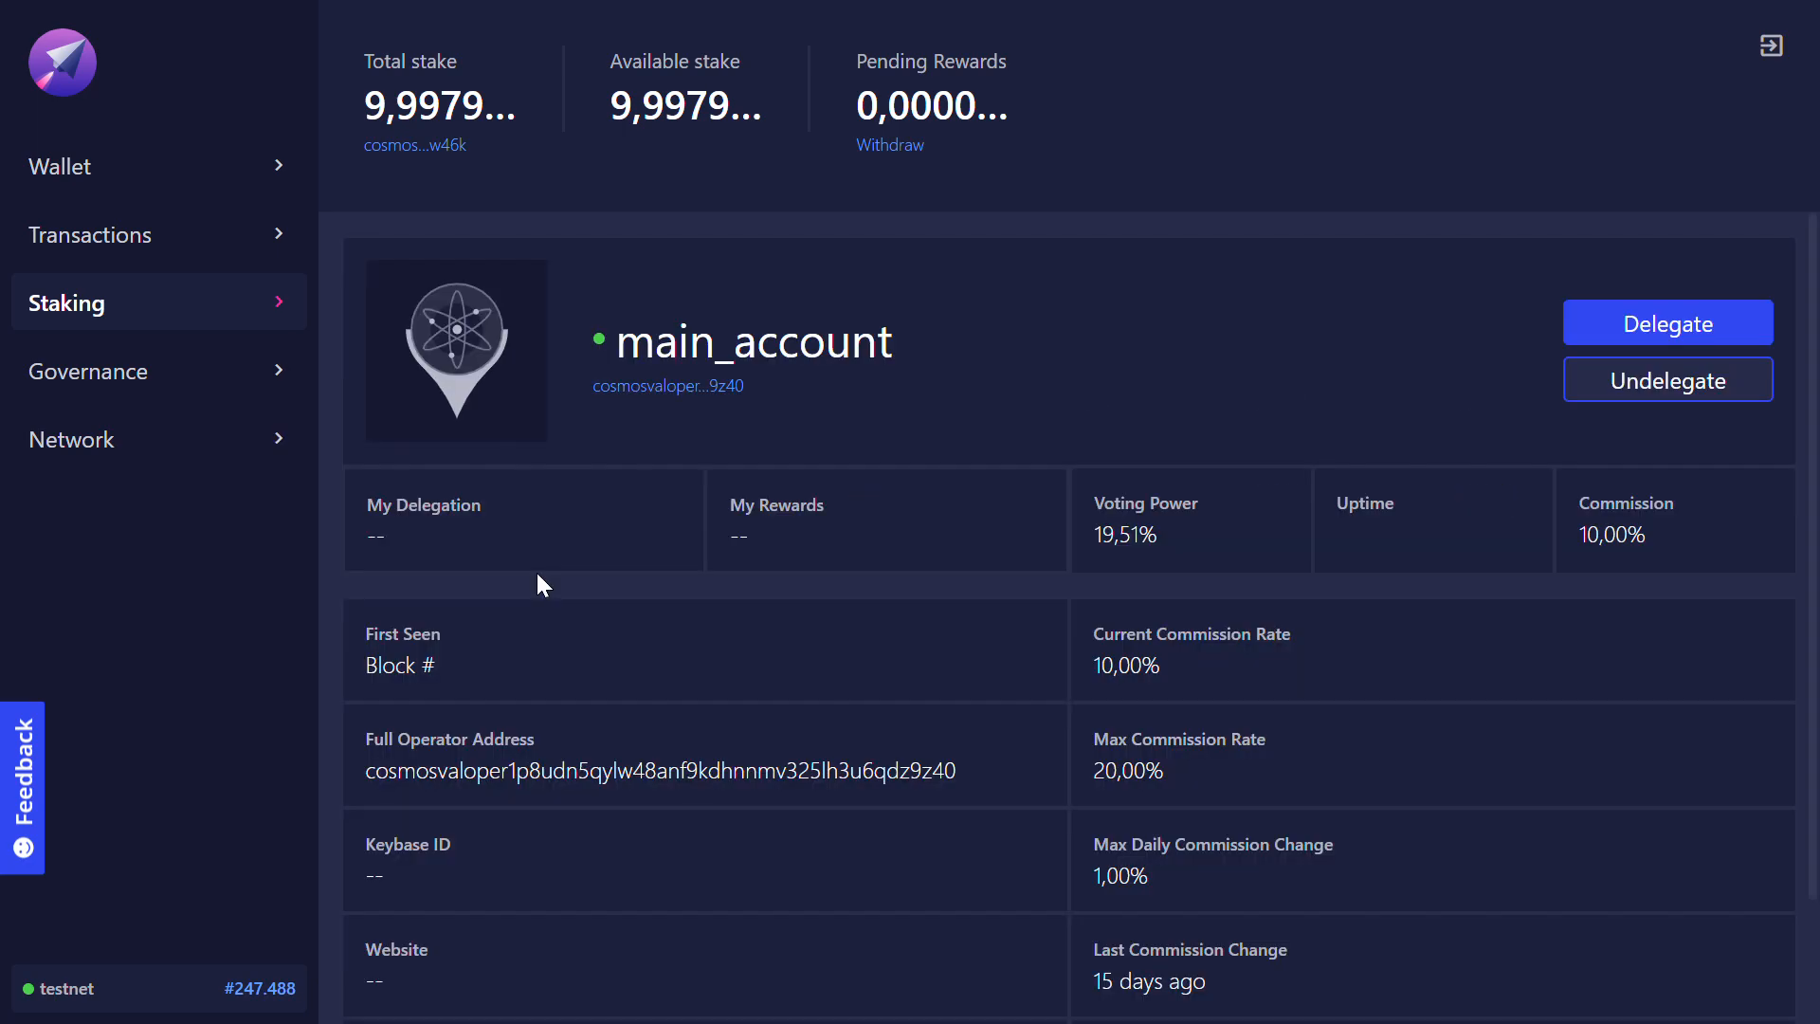
Enter a 1-stake delegation to main_account and advance past the fee summary.
click(1667, 322)
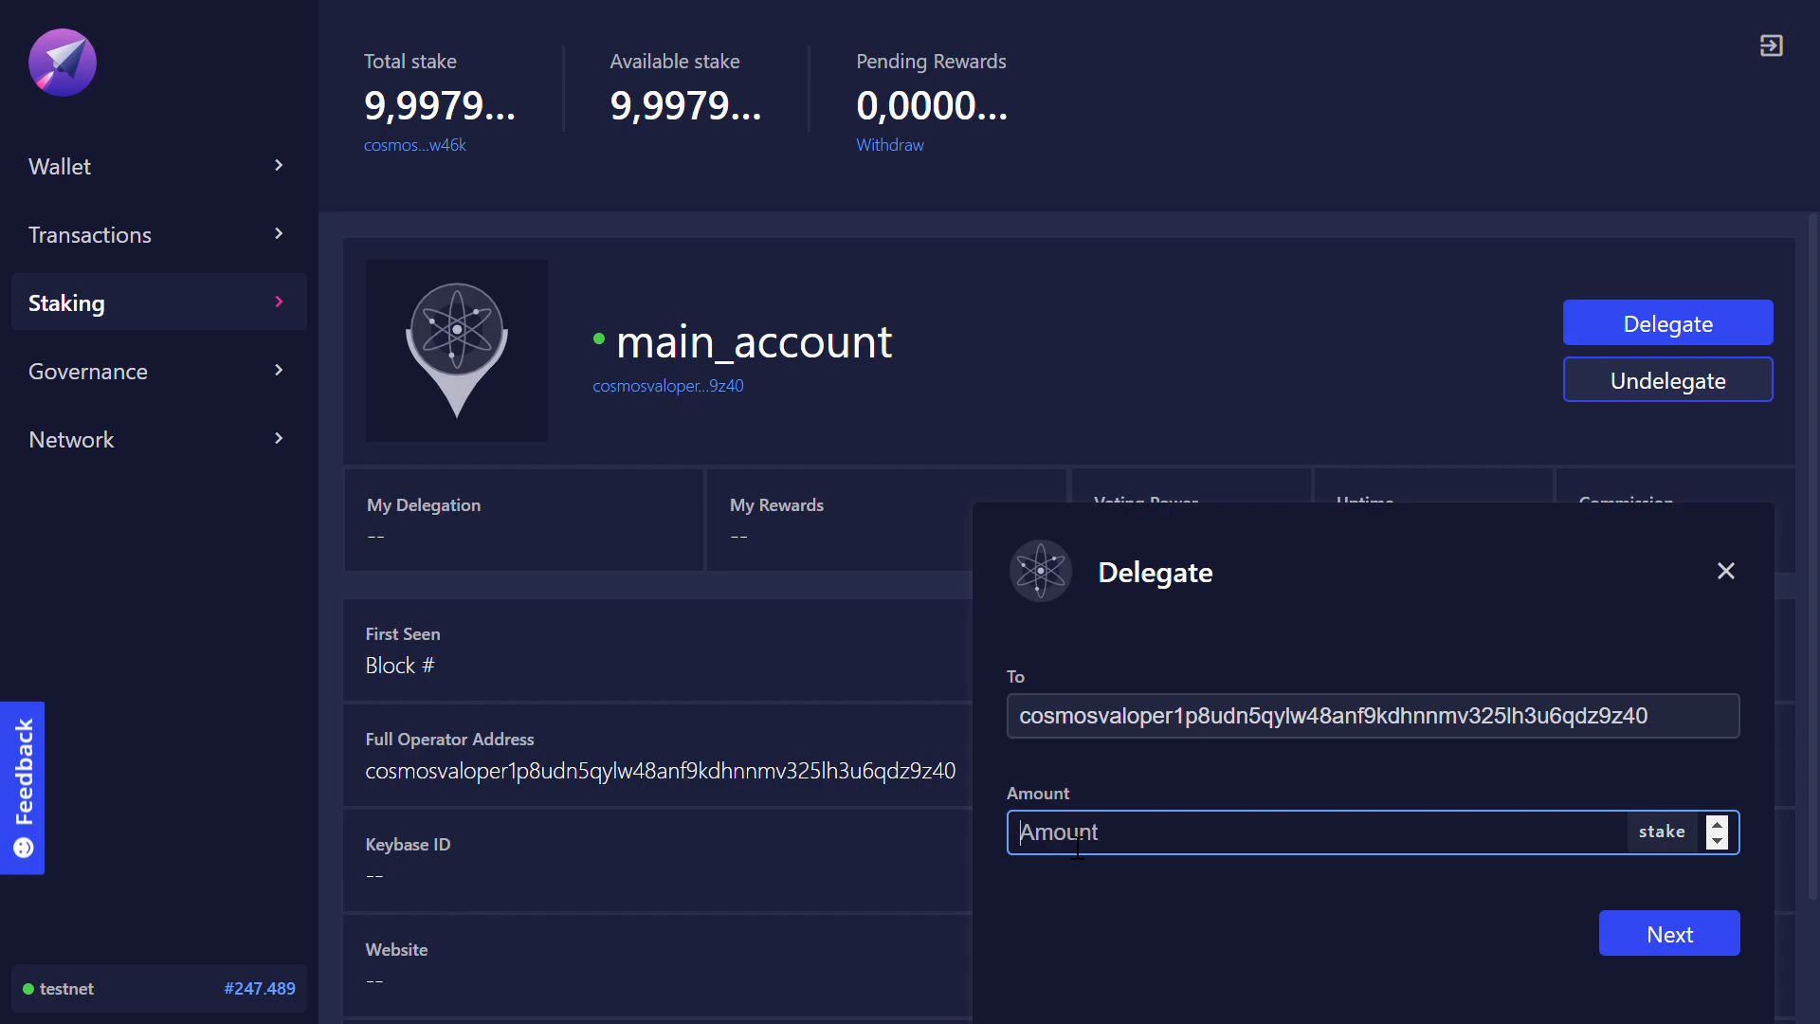
text(1)
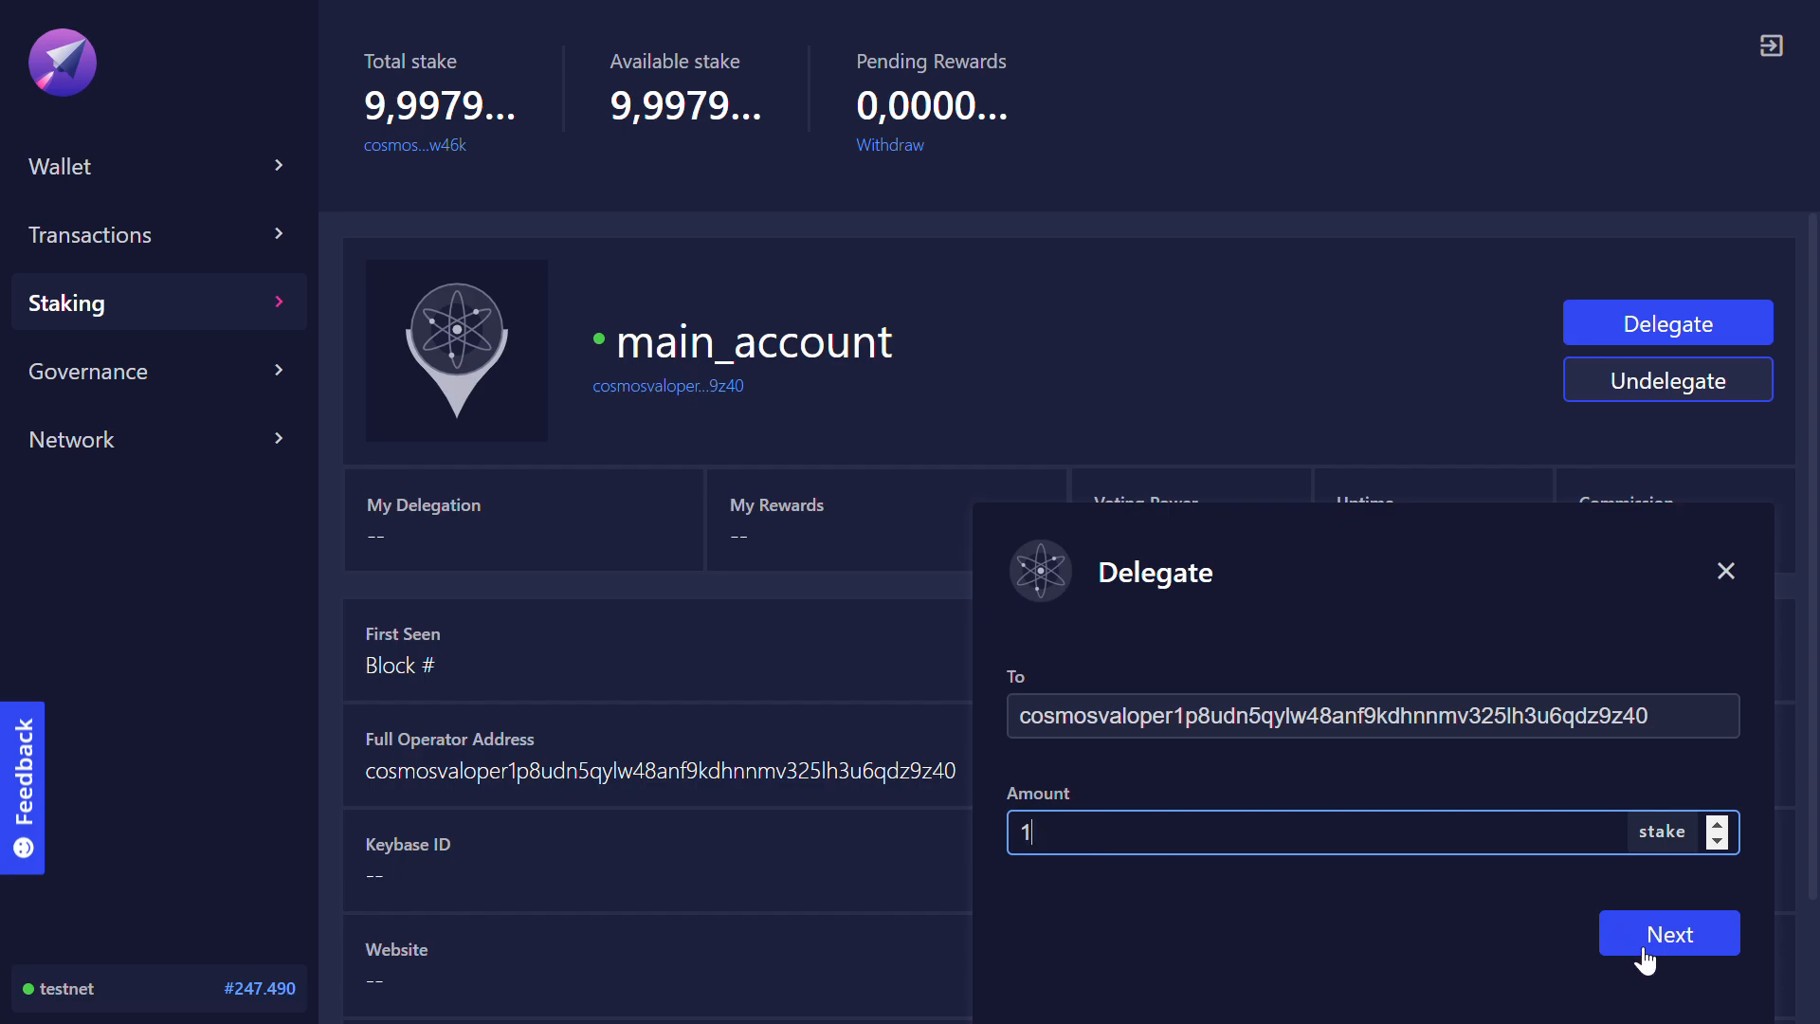
click(1668, 932)
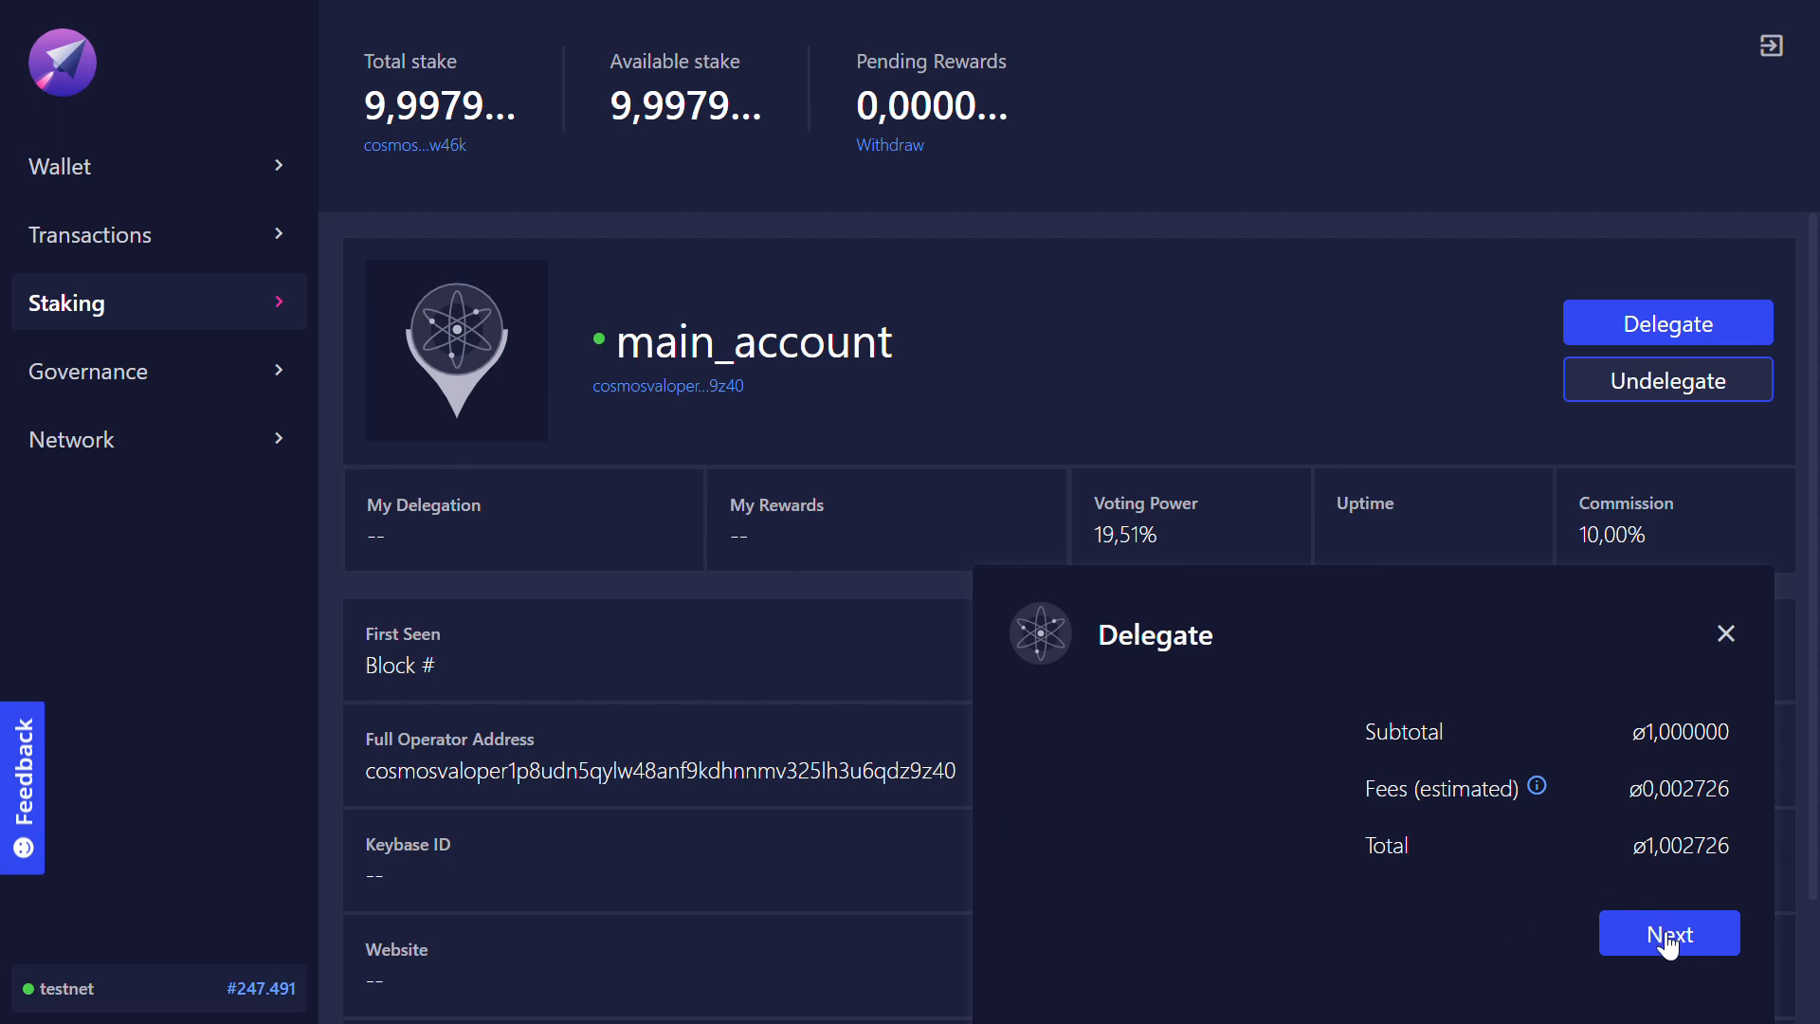
click(1668, 932)
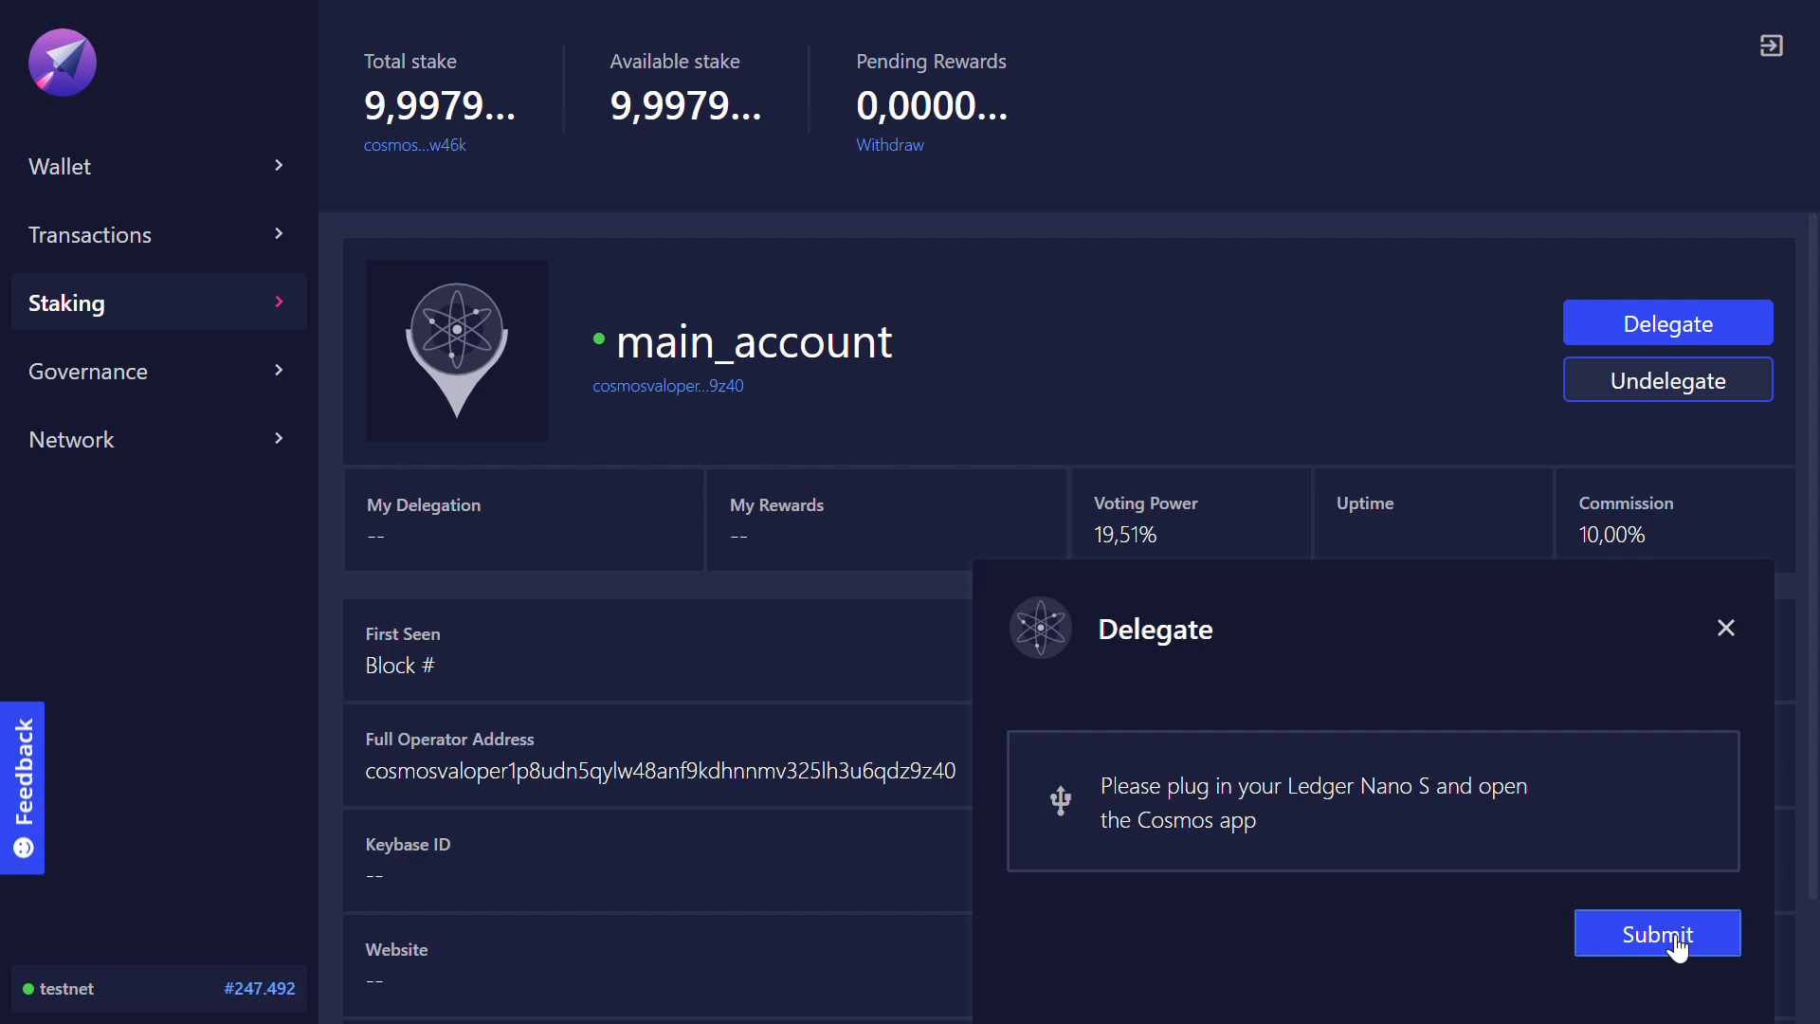
Submit the 1-stake delegation to main_account for Ledger confirmation.
click(1655, 932)
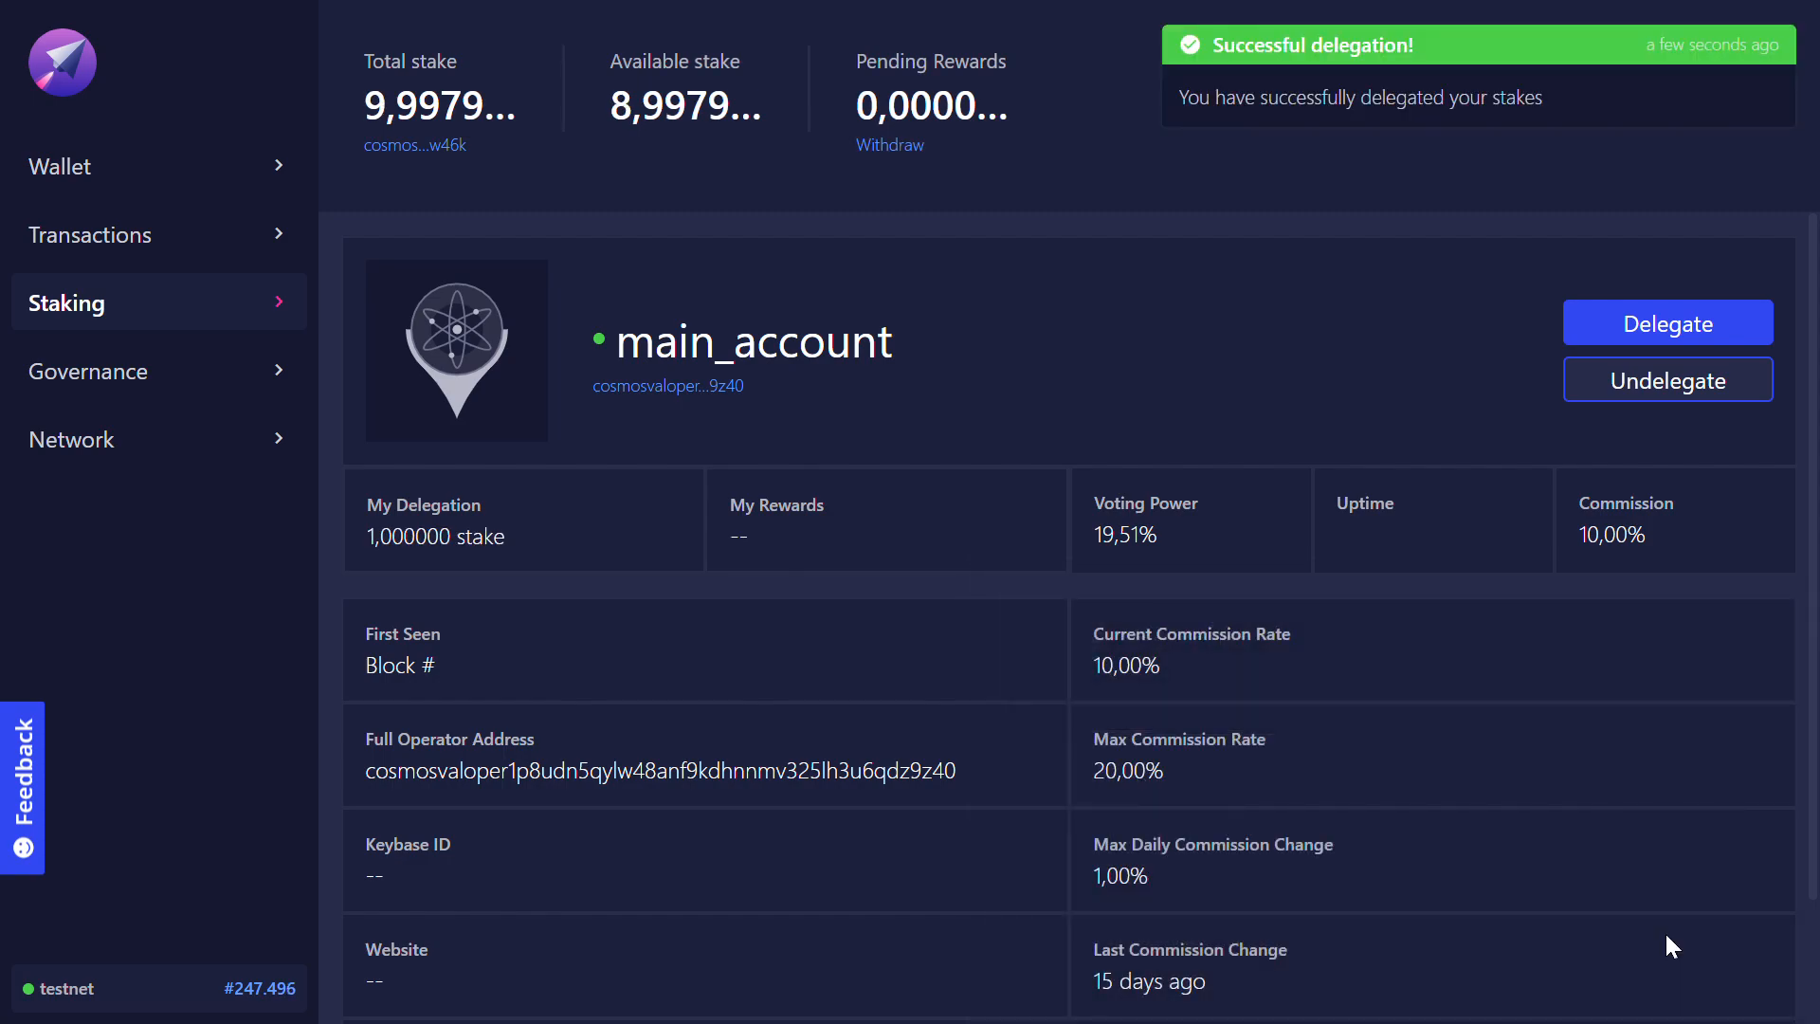
mouse_move(899, 284)
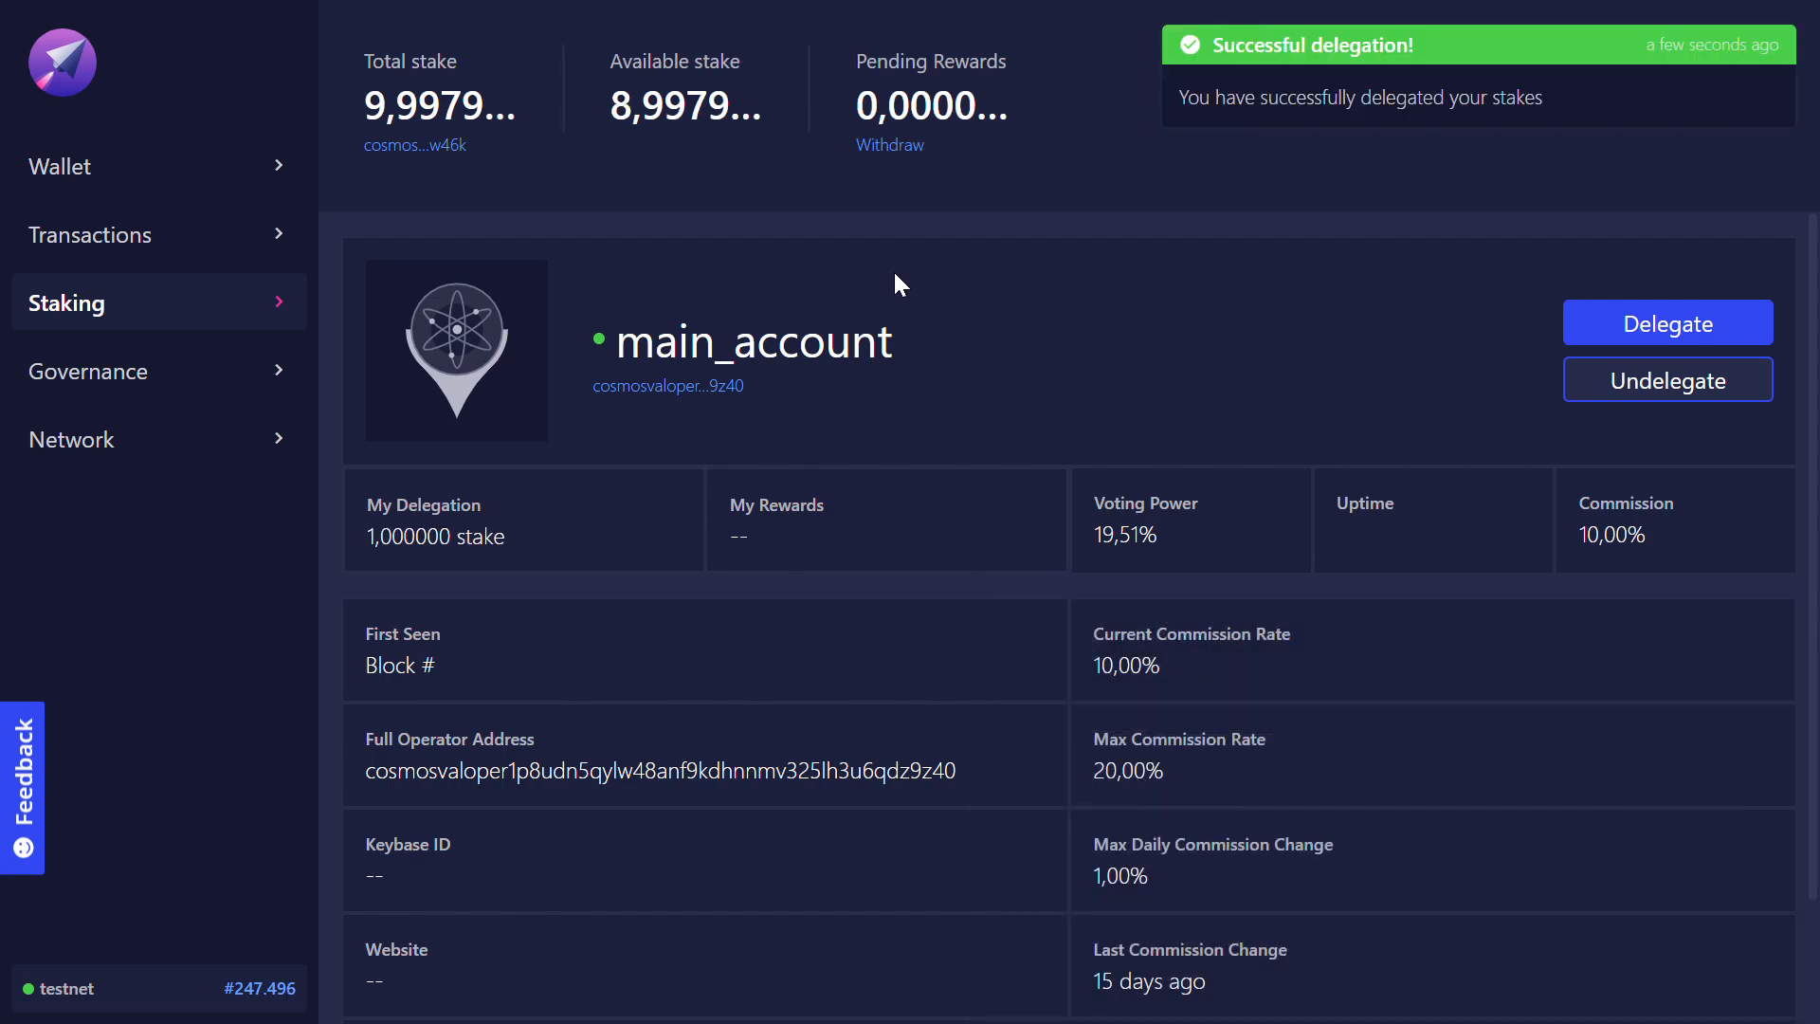
mouse_move(236, 314)
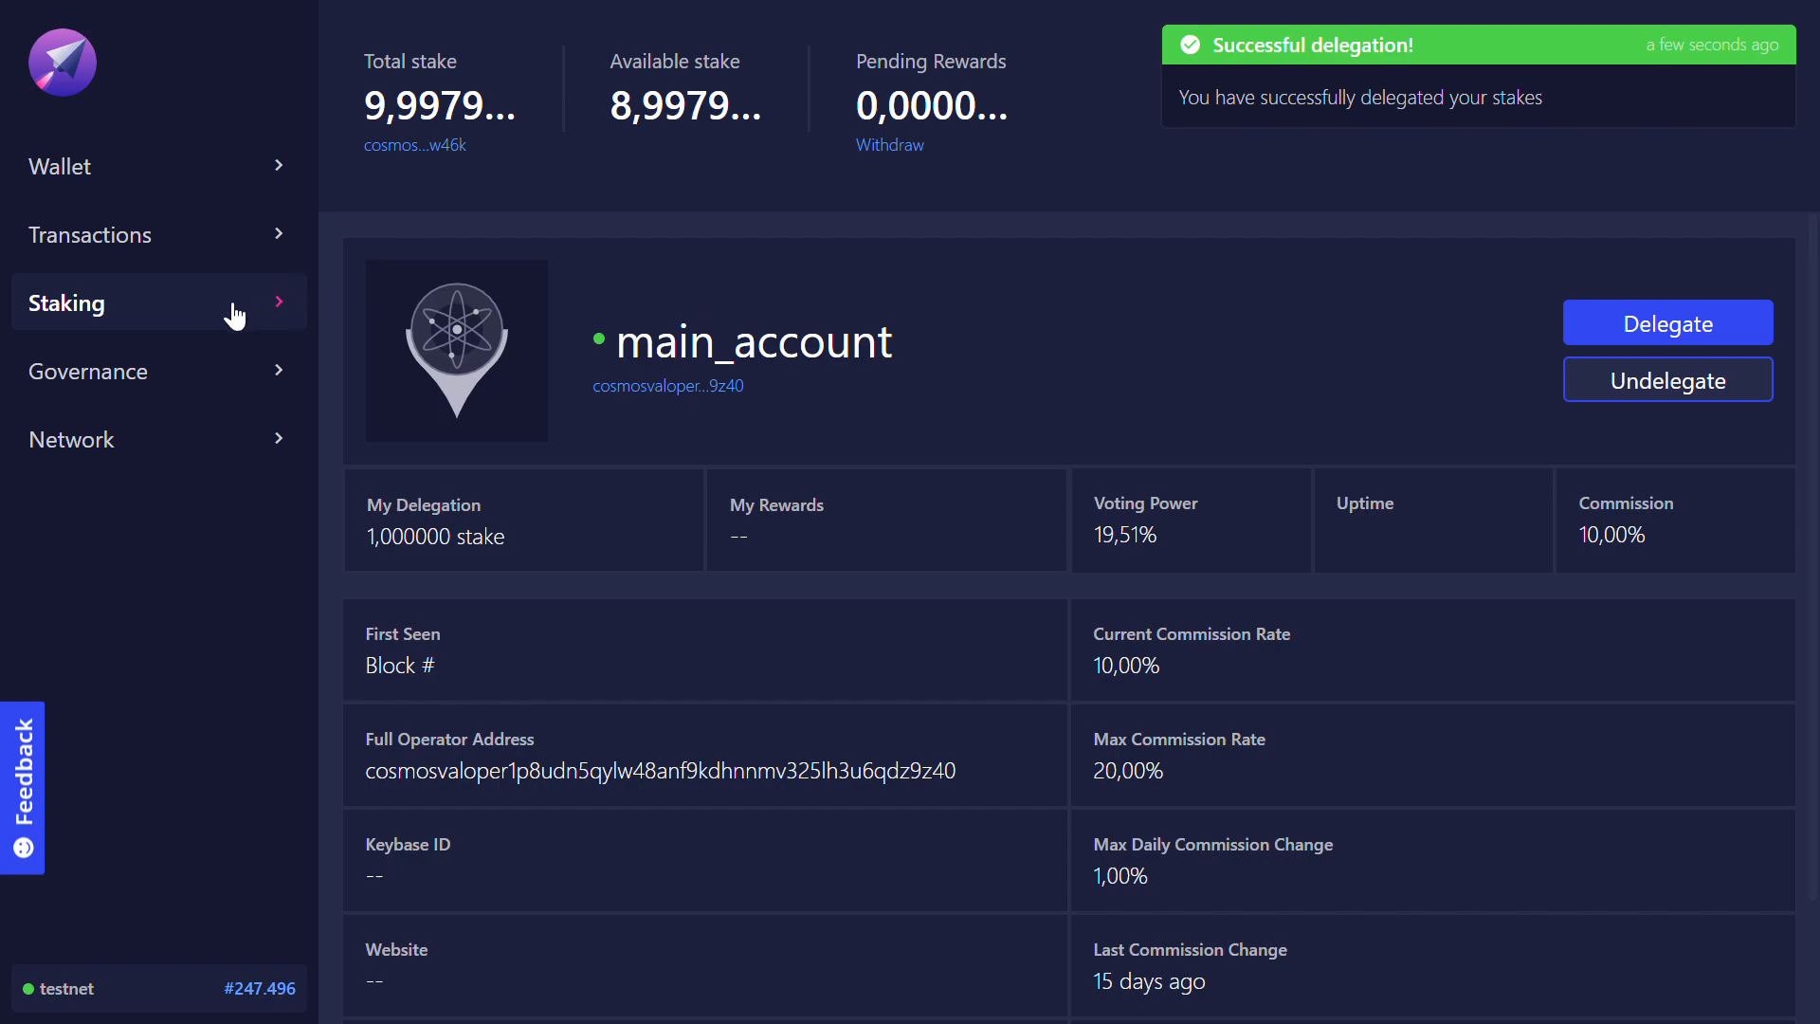
Return to Staking to see main_account listed with 1 stake under My Delegations.
click(67, 303)
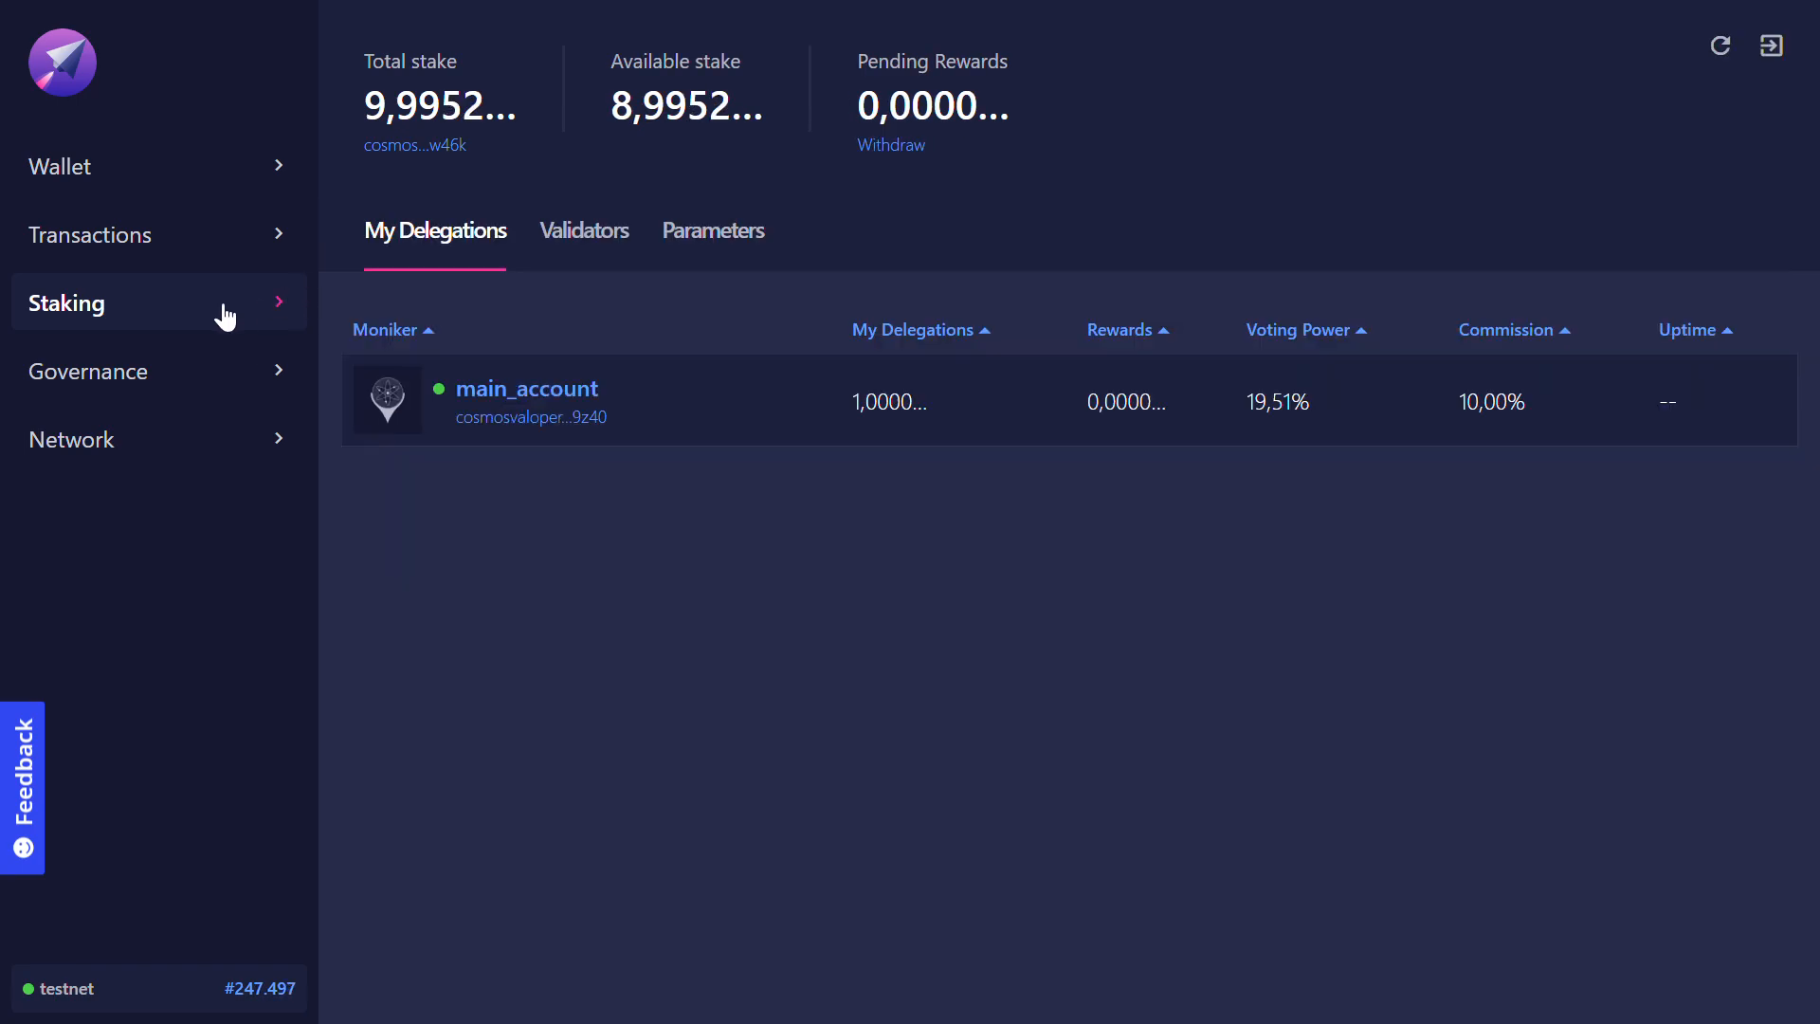
mouse_move(1380, 532)
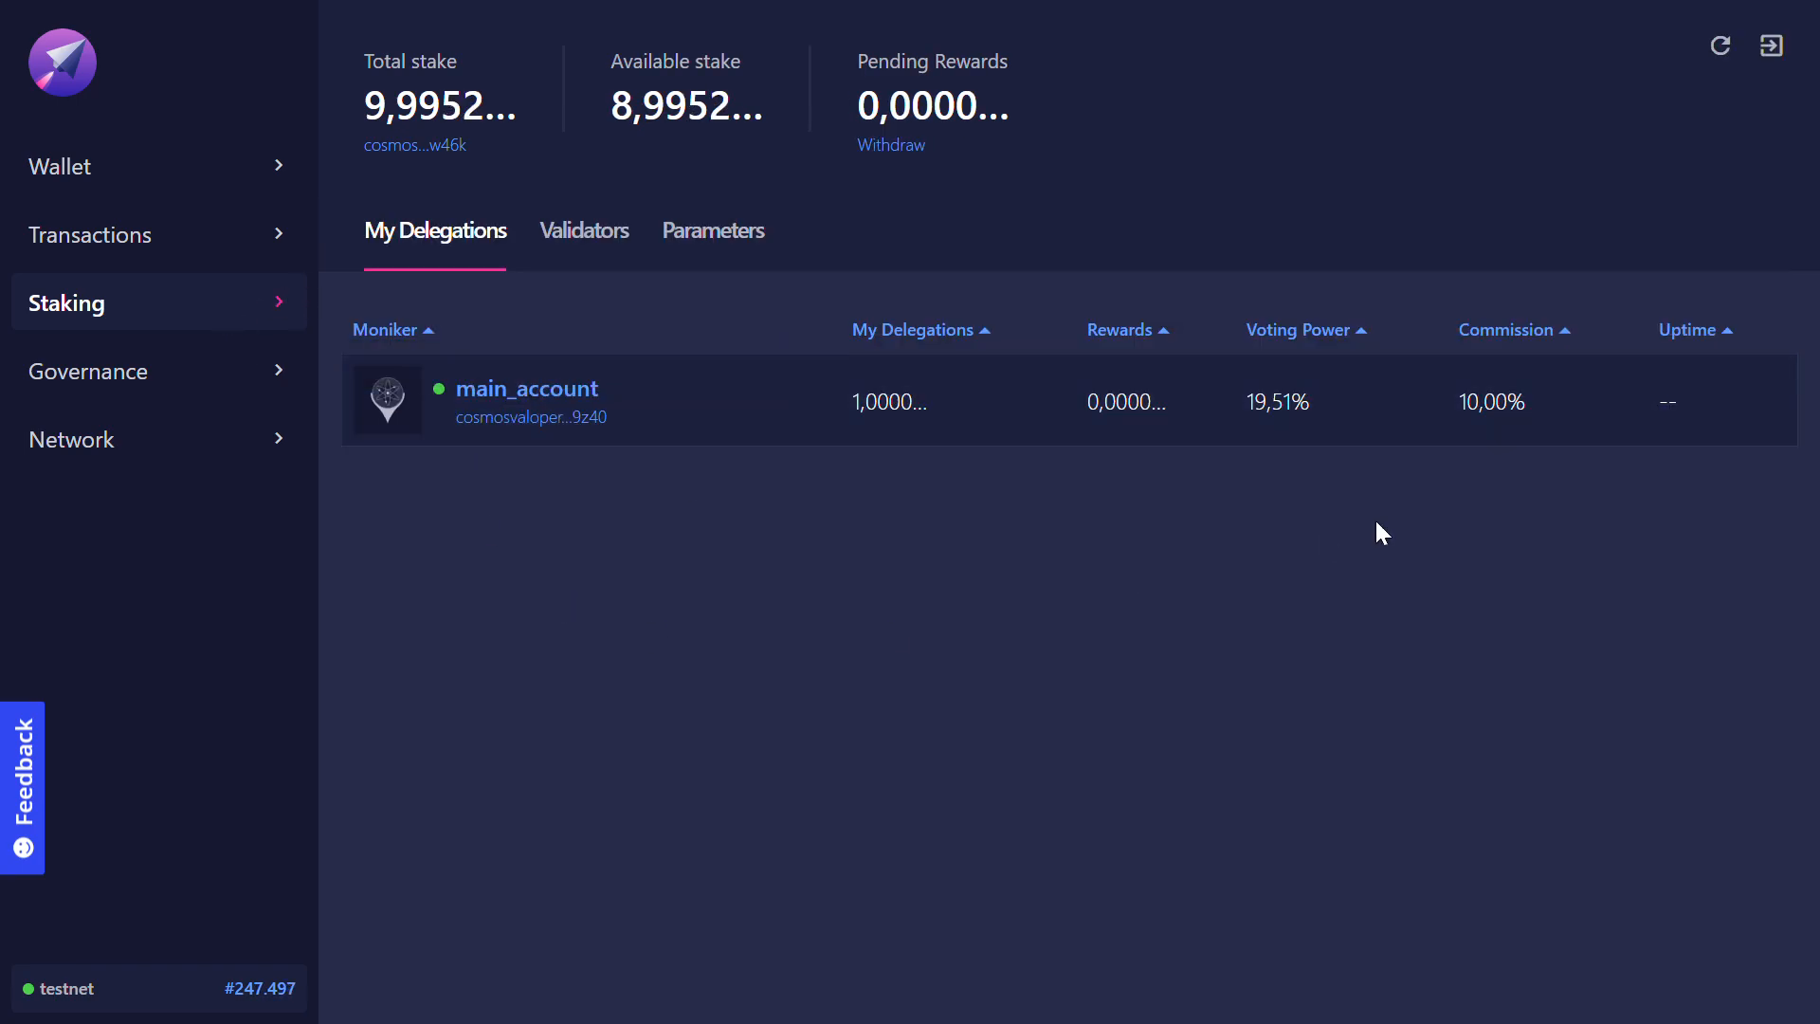
mouse_move(617, 325)
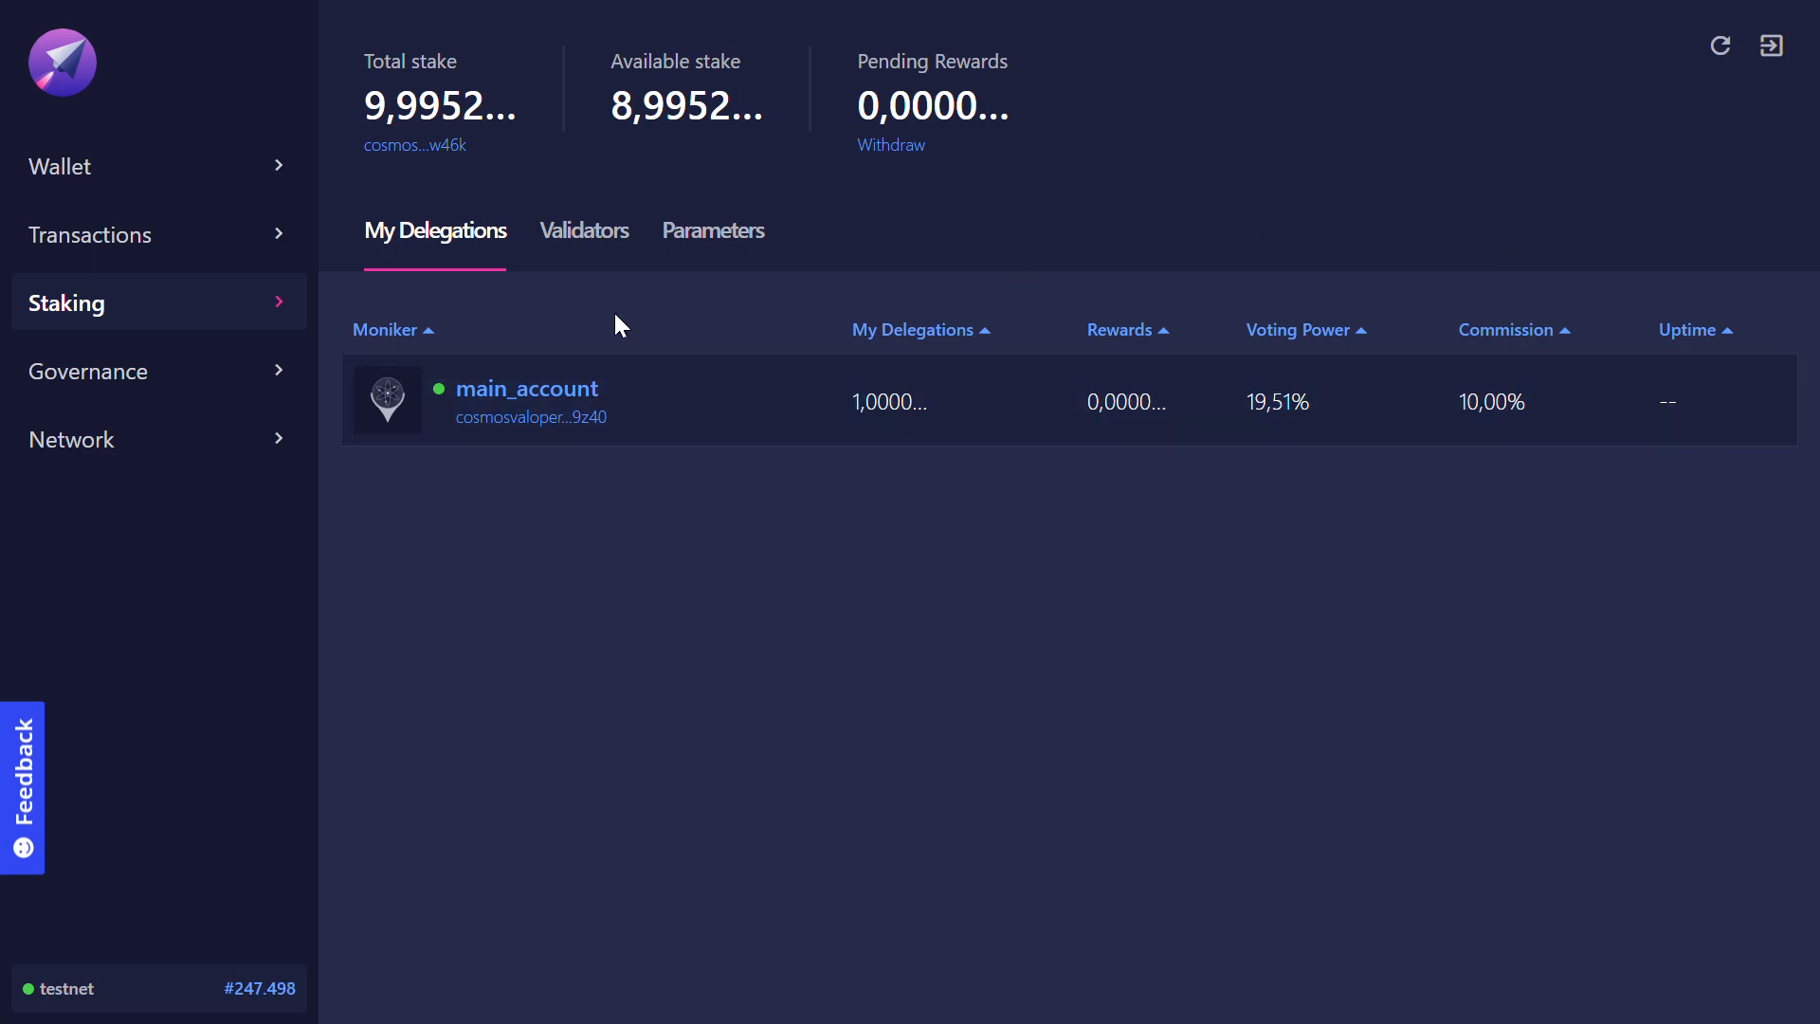